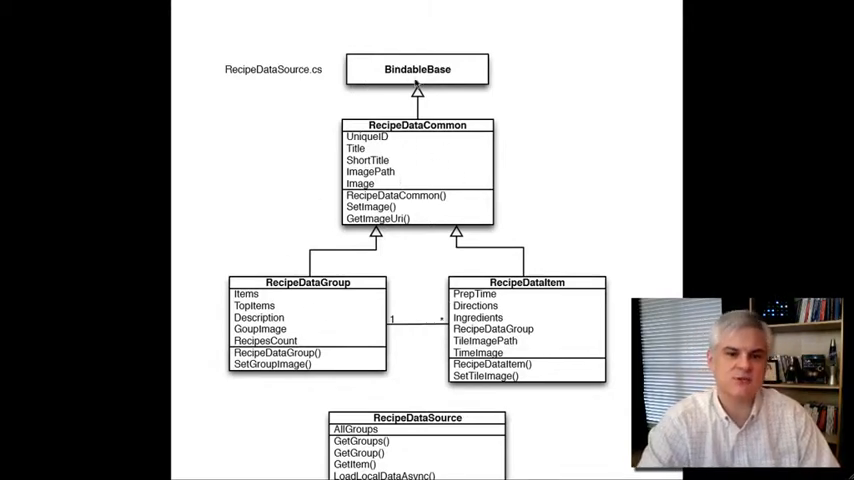
pyautogui.moveTo(316, 160)
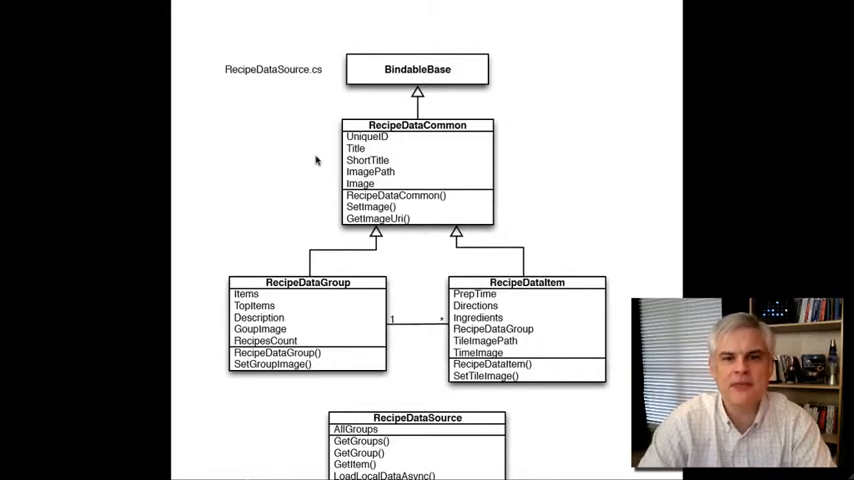
pyautogui.moveTo(130, 167)
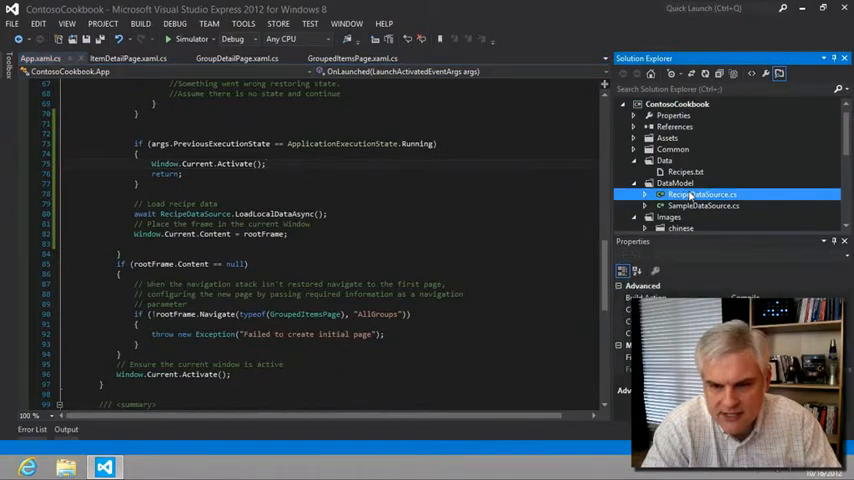
# Step: Open RecipeDataSource.cs, expand RecipeDataGroup, scroll through it and highlight its type uses
pyautogui.doubleClick(702, 194)
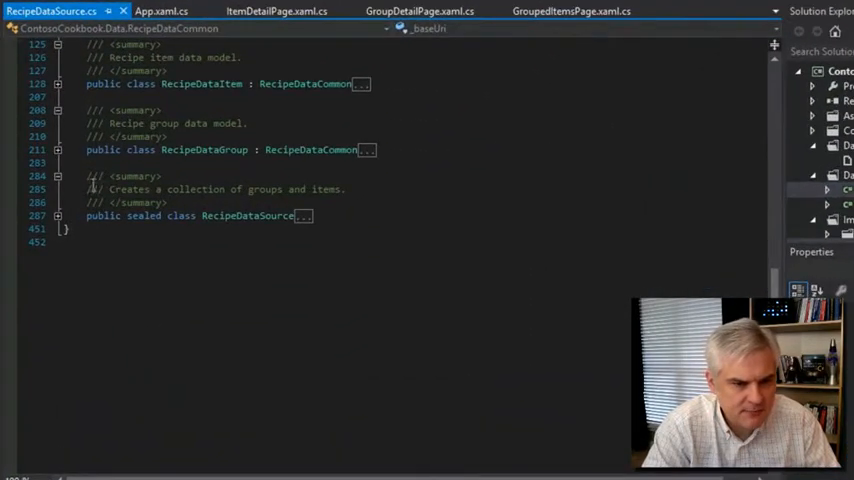
pyautogui.click(58, 150)
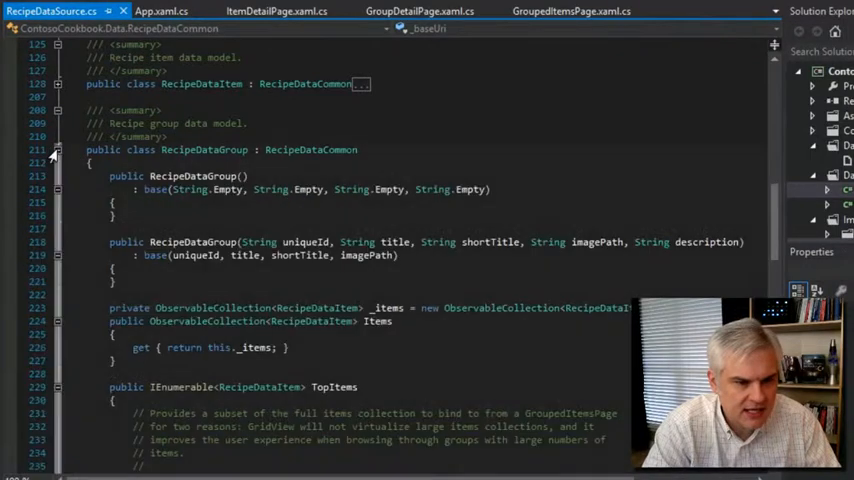
pyautogui.scroll(-3)
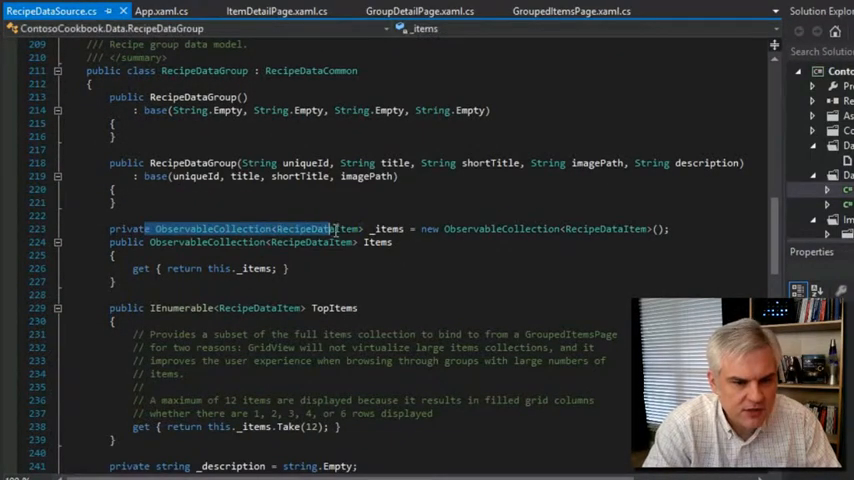
pyautogui.scroll(-3)
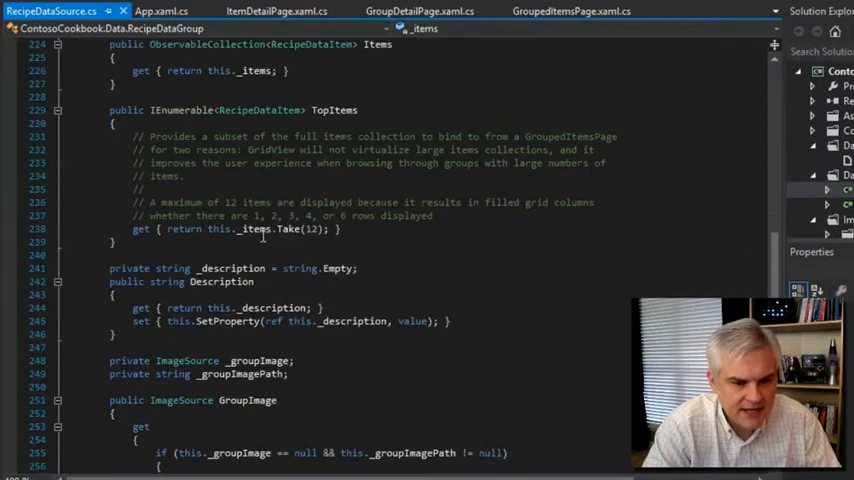
pyautogui.scroll(-3)
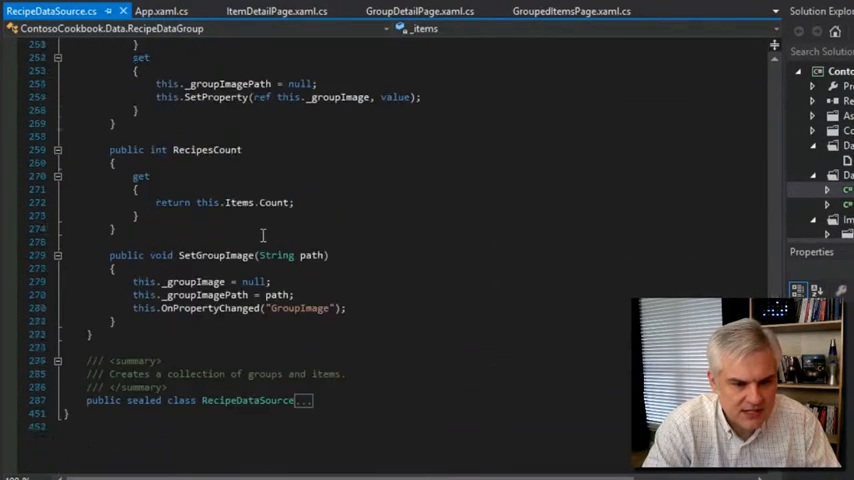
pyautogui.scroll(-3)
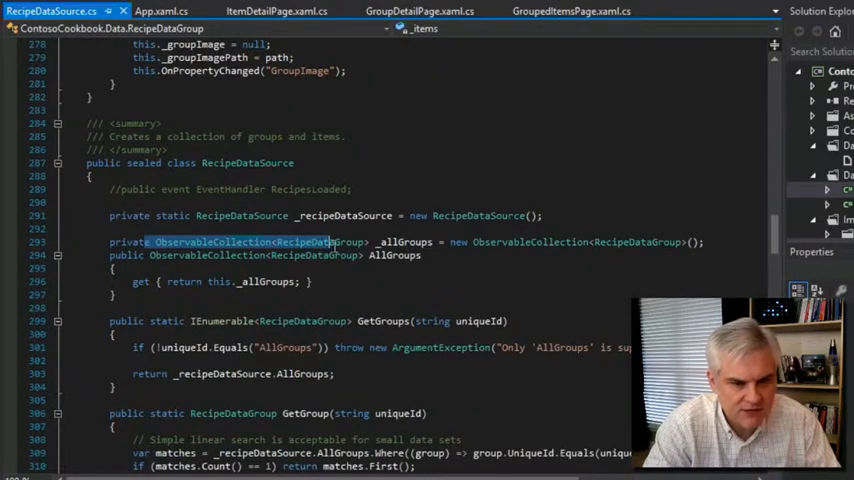
pyautogui.doubleClick(320, 242)
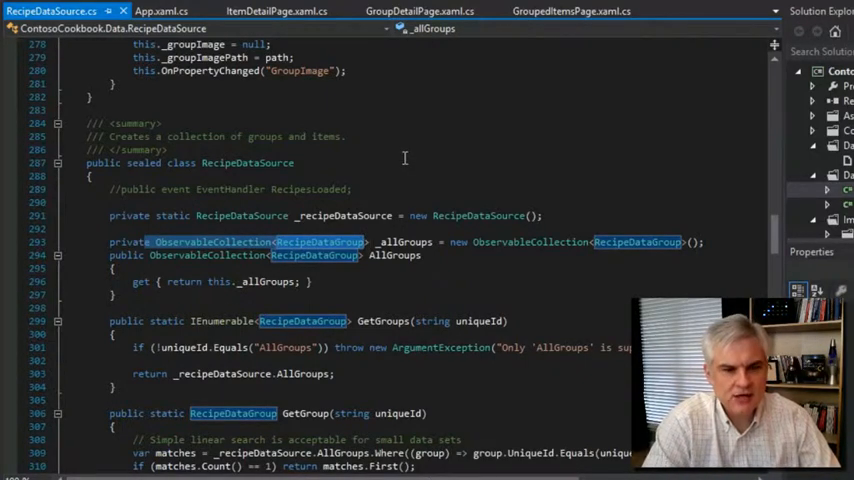
# Step: Scroll to the top and highlight RecipeDataCommon and its BindableBase base class
pyautogui.scroll(3)
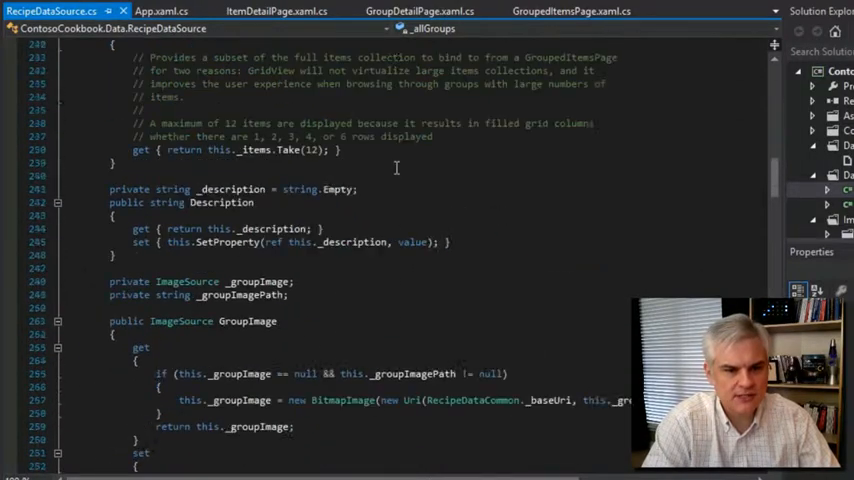
pyautogui.scroll(3)
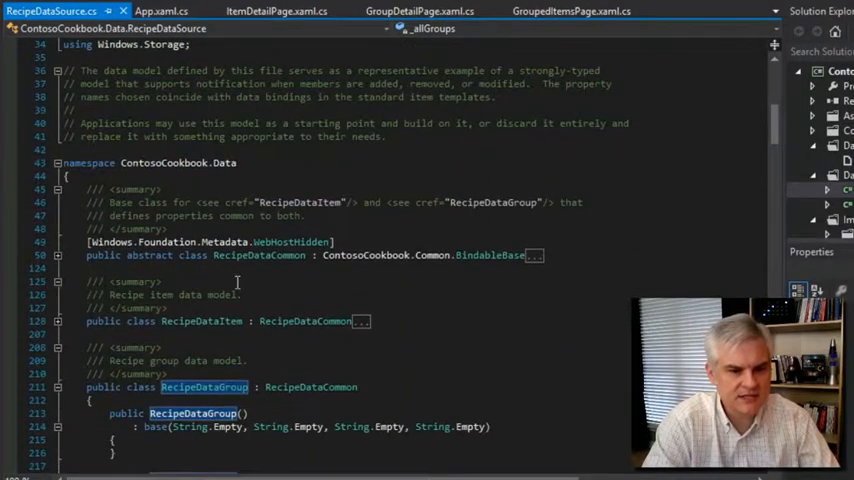
pyautogui.doubleClick(258, 255)
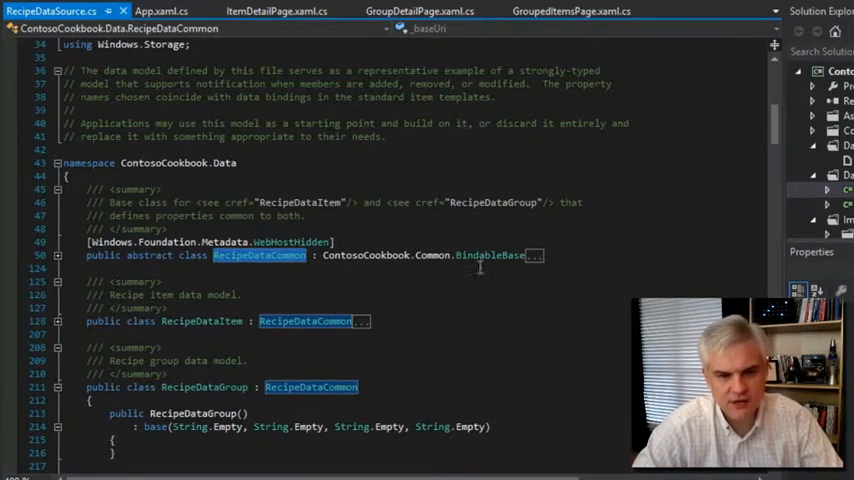
pyautogui.doubleClick(490, 255)
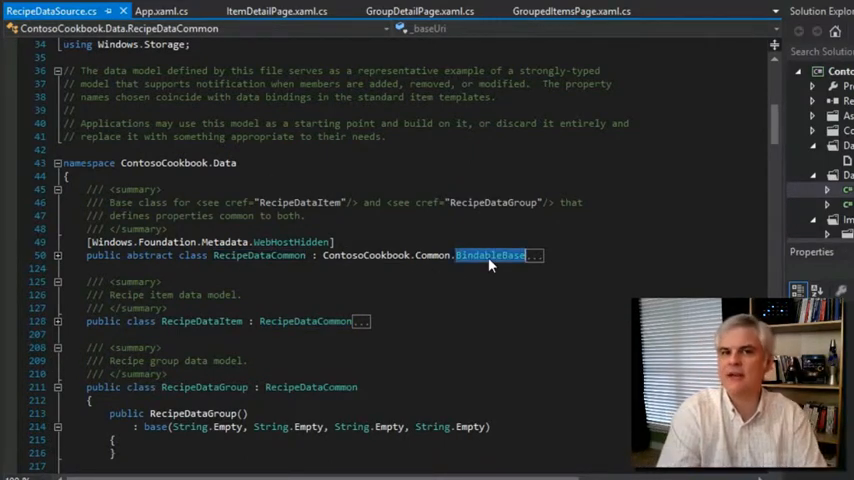
# Step: Go to BindableBase's definition and open BindableBase.cs from the Common folder
pyautogui.rightClick(490, 255)
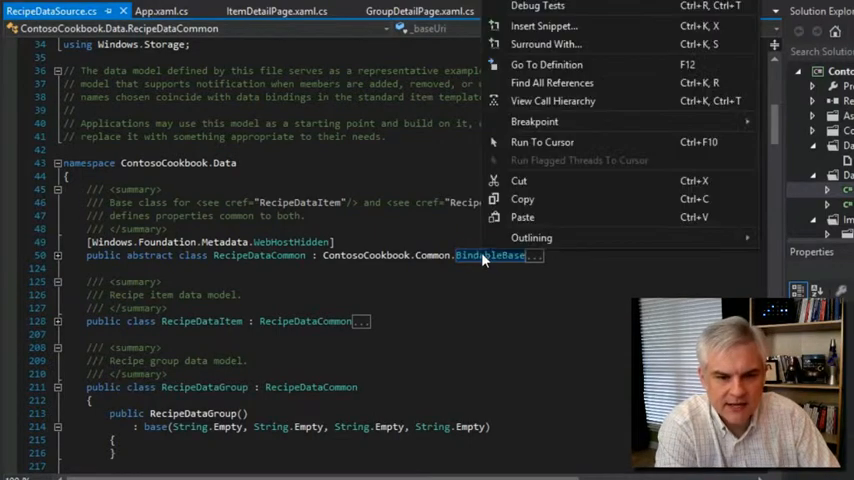
pyautogui.click(547, 64)
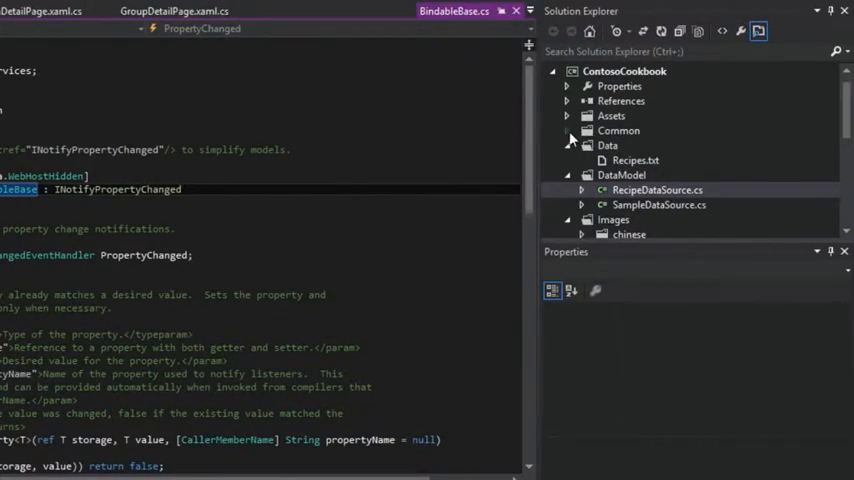
pyautogui.click(567, 130)
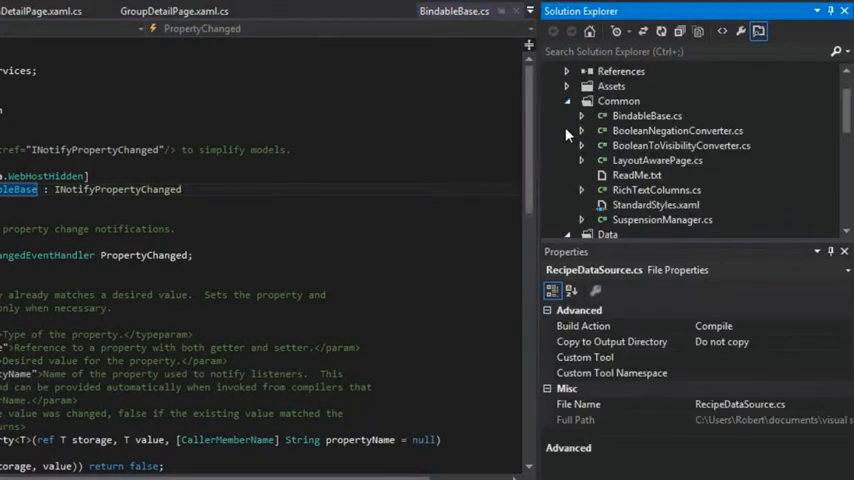
pyautogui.click(647, 115)
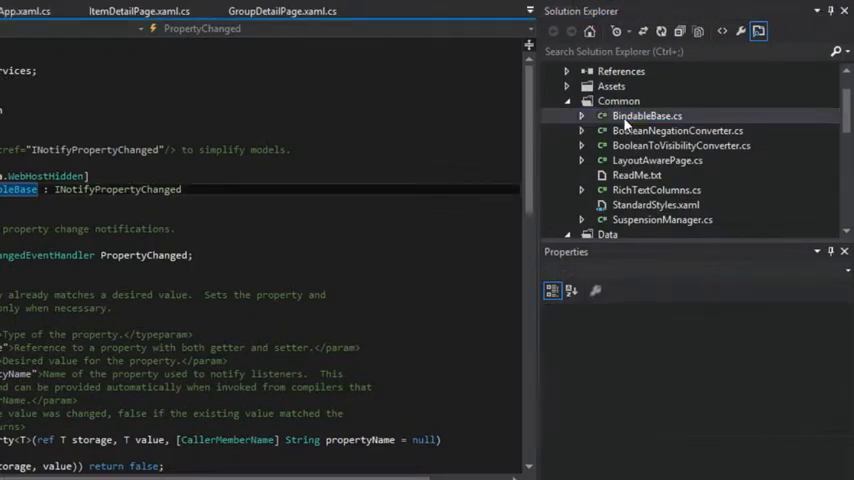
pyautogui.doubleClick(646, 115)
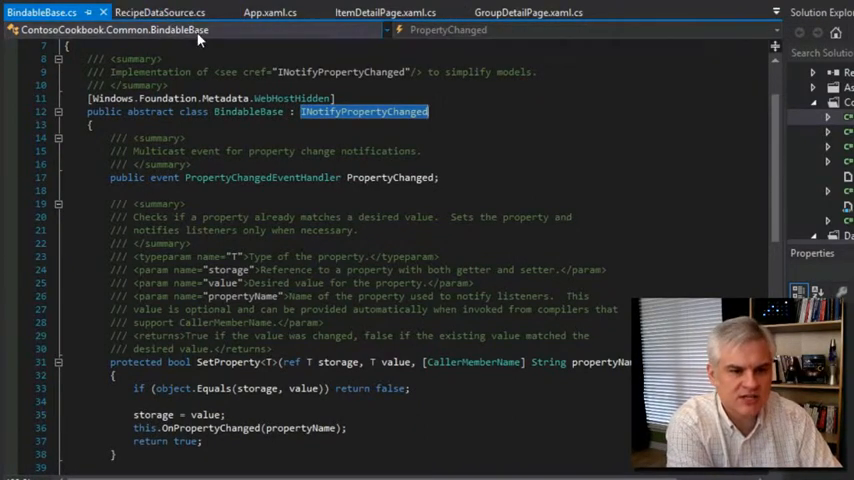
pyautogui.moveTo(159, 12)
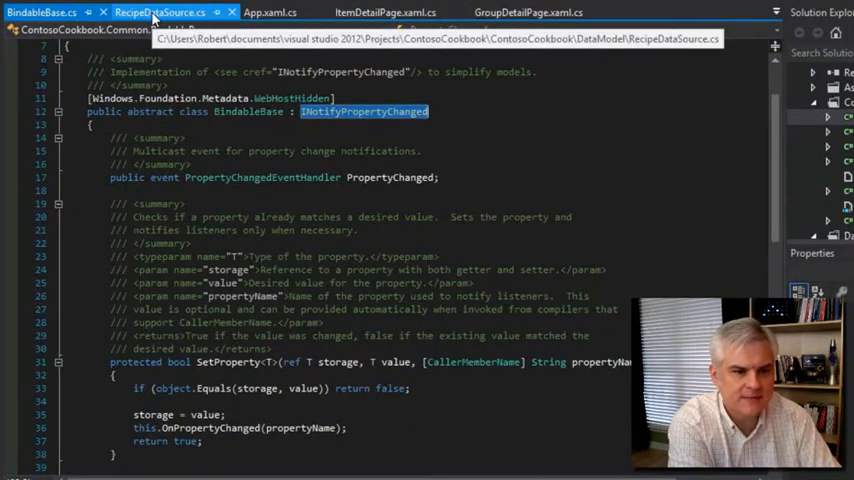
pyautogui.click(160, 12)
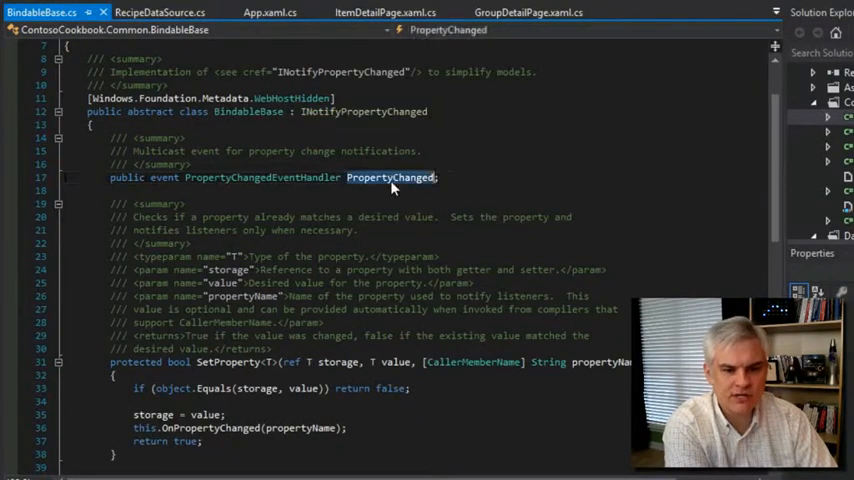
pyautogui.doubleClick(363, 111)
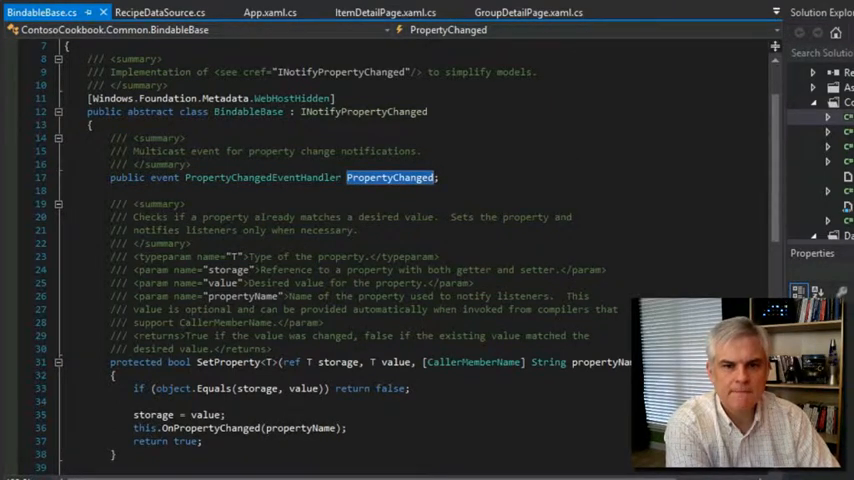
pyautogui.click(528, 12)
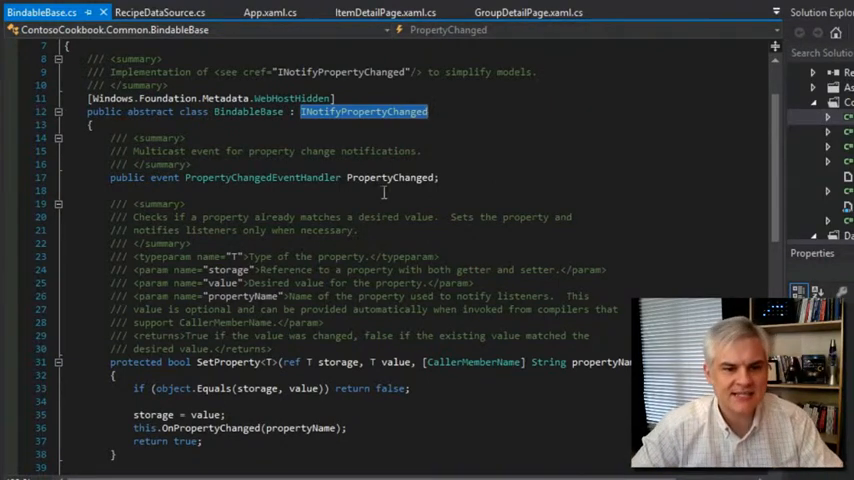
pyautogui.scroll(-3)
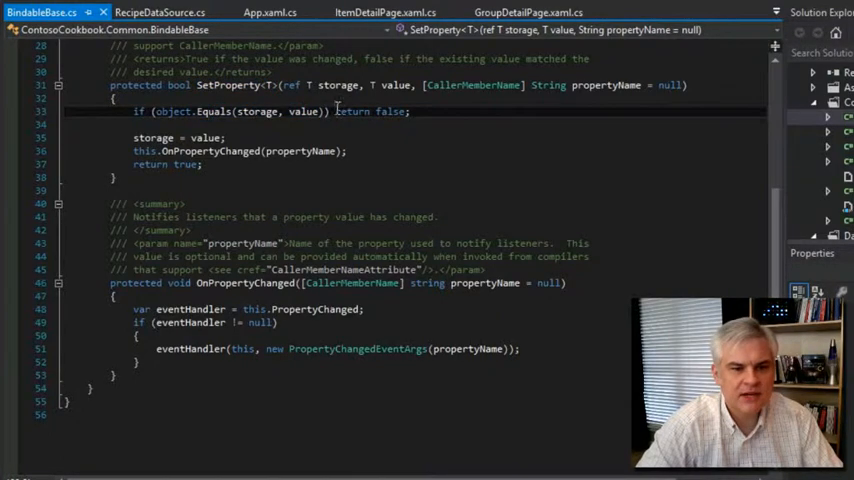
pyautogui.doubleClick(352, 111)
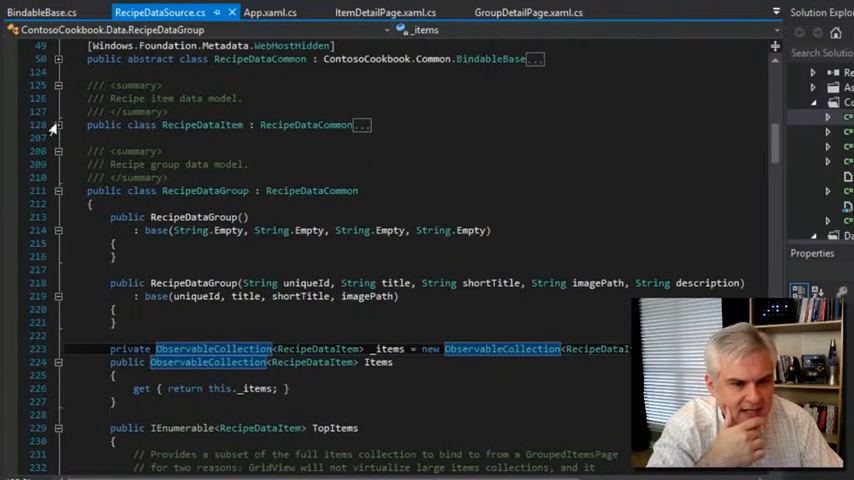
# Step: Highlight the _ingredients backing field and the ref keyword in the Ingredients setter
pyautogui.scroll(-3)
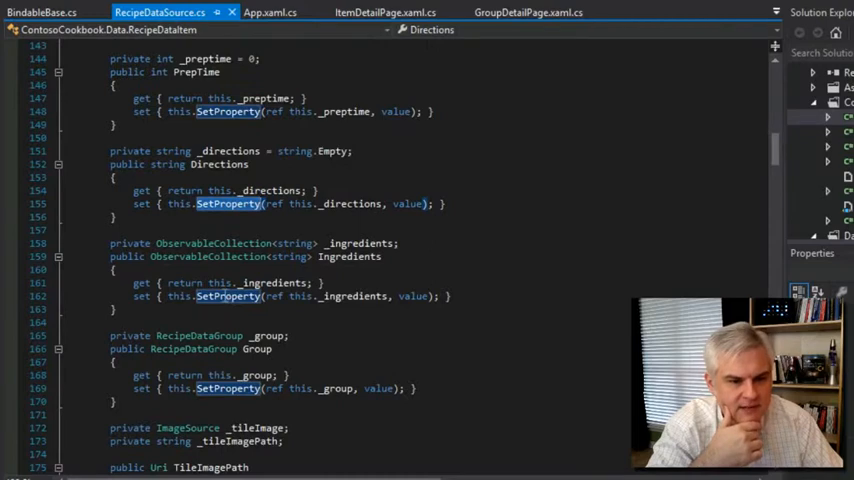
pyautogui.click(228, 388)
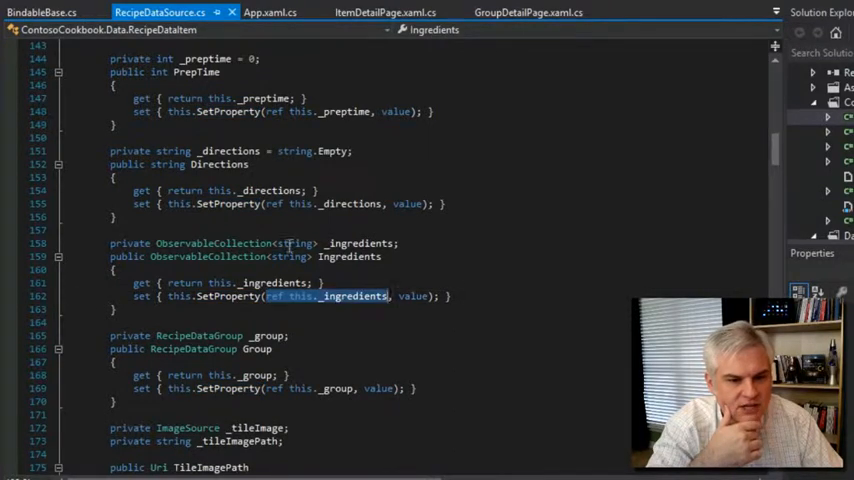
pyautogui.doubleClick(357, 243)
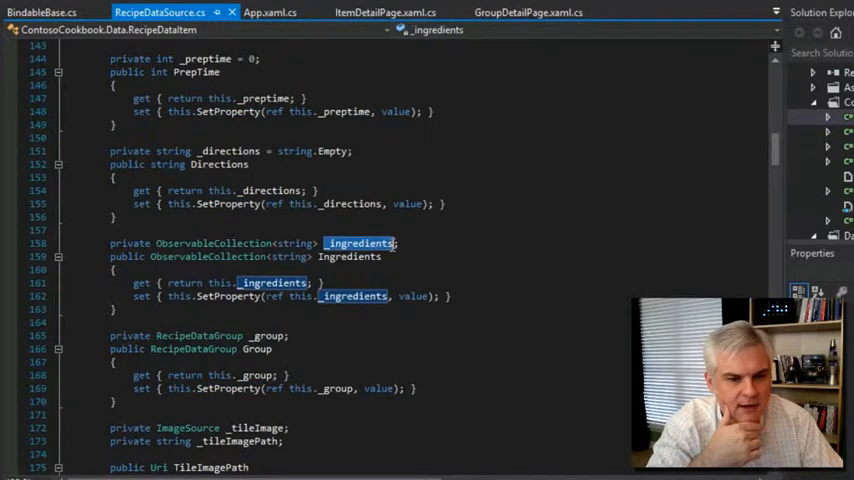
pyautogui.doubleClick(413, 296)
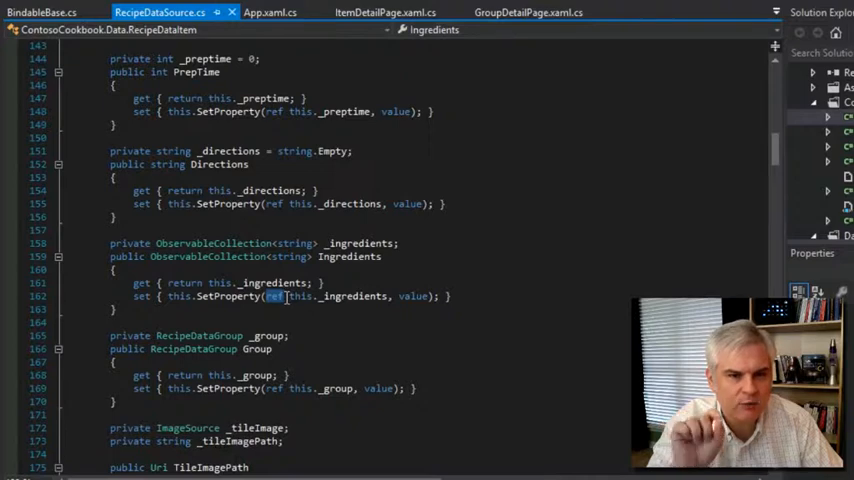
pyautogui.moveTo(352, 296)
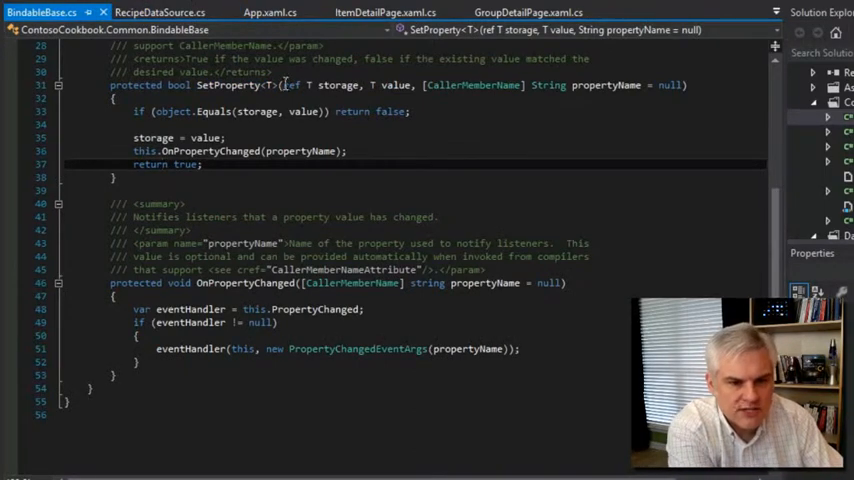
pyautogui.doubleClick(338, 85)
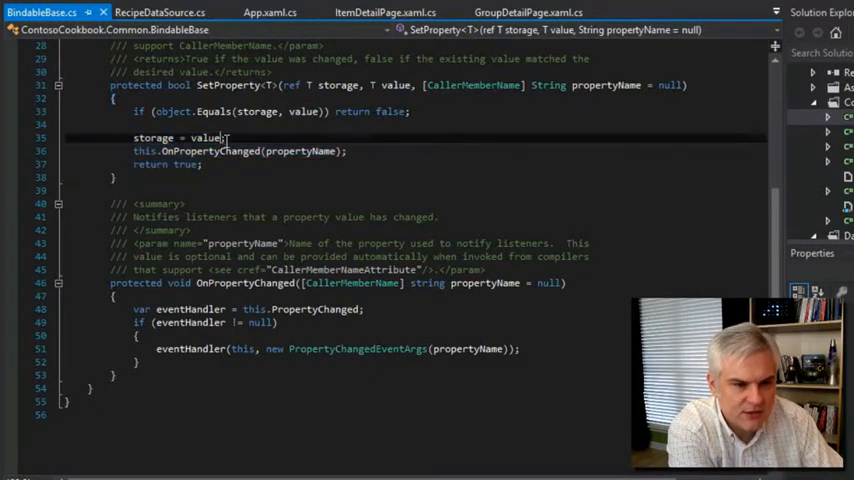
pyautogui.doubleClick(153, 137)
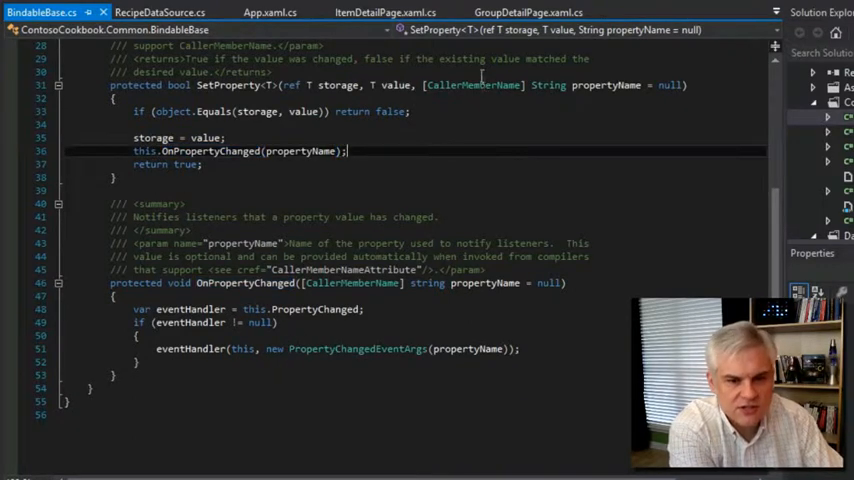
pyautogui.doubleClick(477, 85)
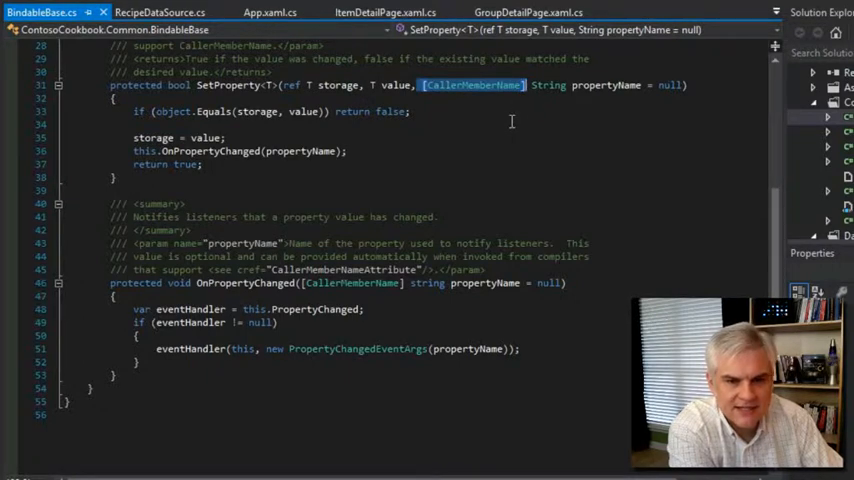
pyautogui.moveTo(548, 85)
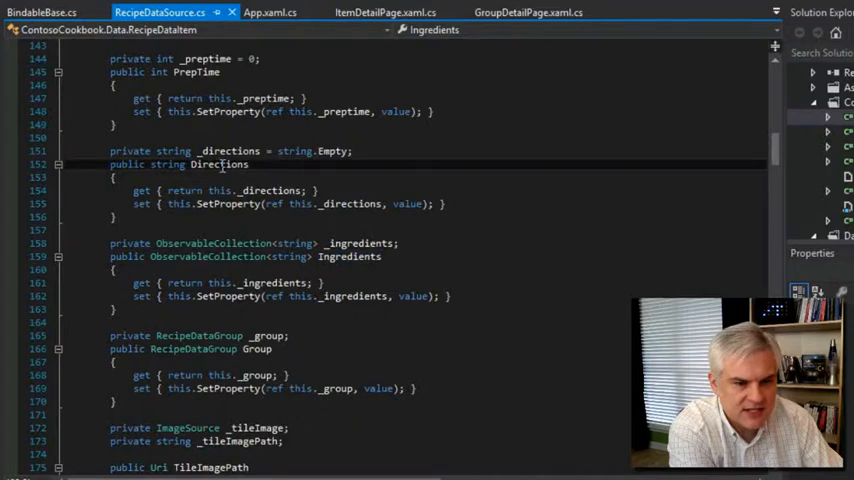
# Step: Highlight the Directions property name in RecipeDataSource.cs
pyautogui.doubleClick(220, 164)
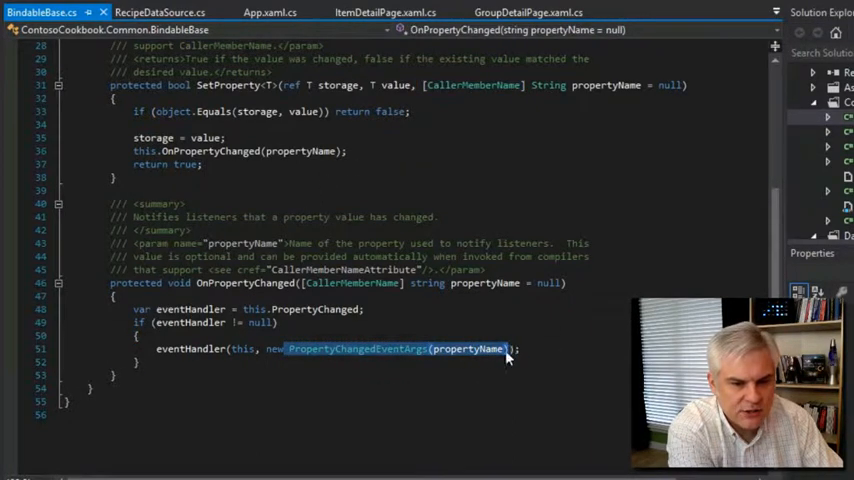
pyautogui.moveTo(192, 352)
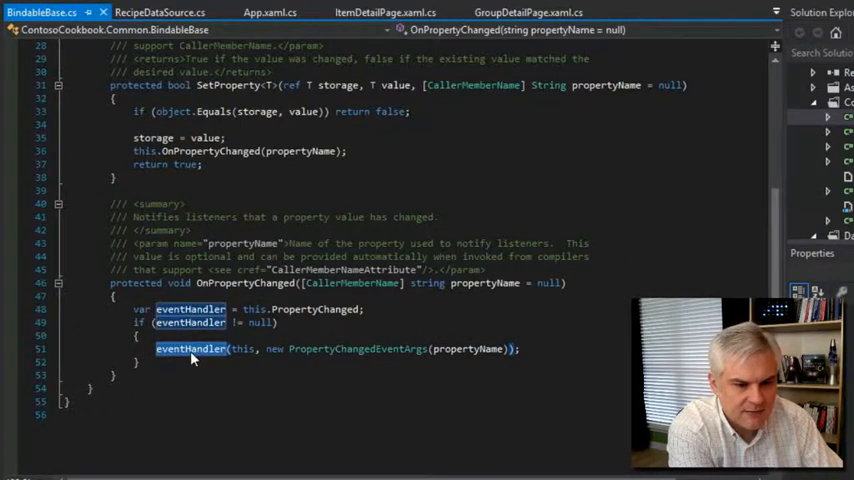
# Step: Scroll BindableBase.cs between the PropertyChanged event declaration and OnPropertyChanged
pyautogui.scroll(3)
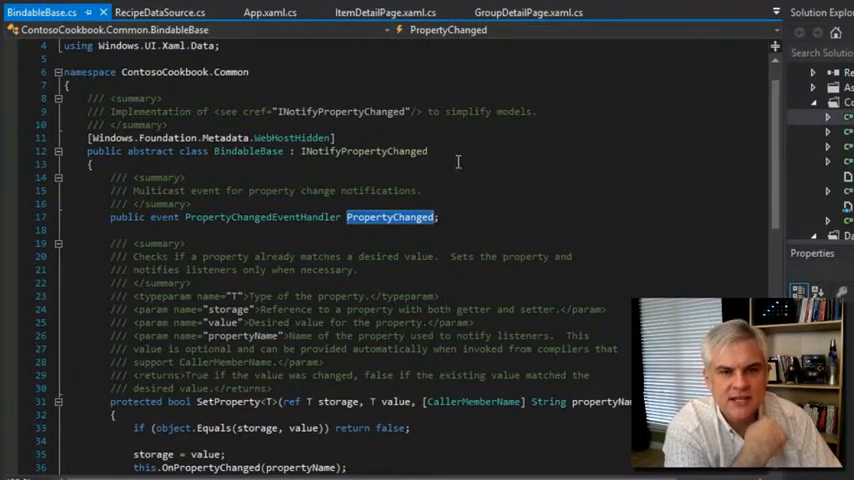
pyautogui.scroll(-3)
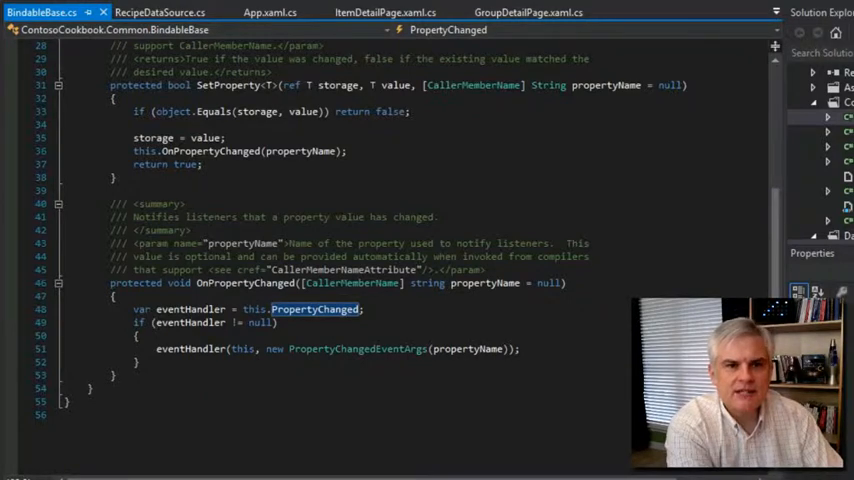
pyautogui.moveTo(104, 17)
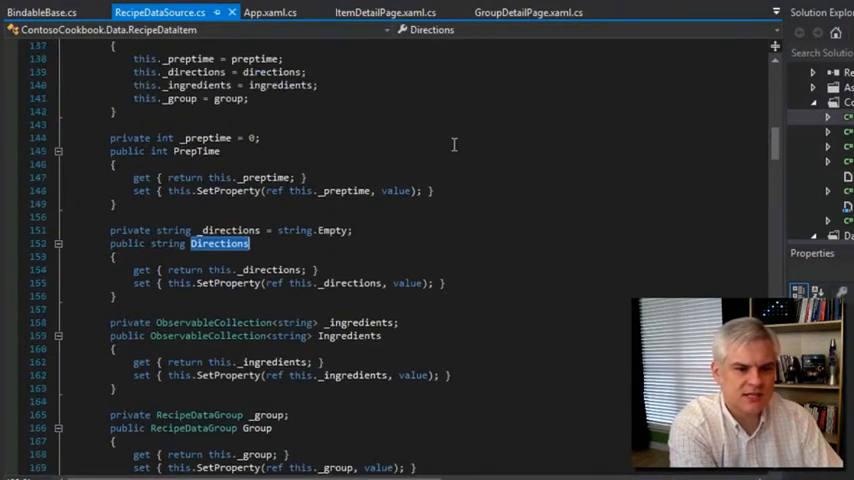
# Step: Highlight every use of RecipeDataCommon and scroll down through the data classes
pyautogui.scroll(3)
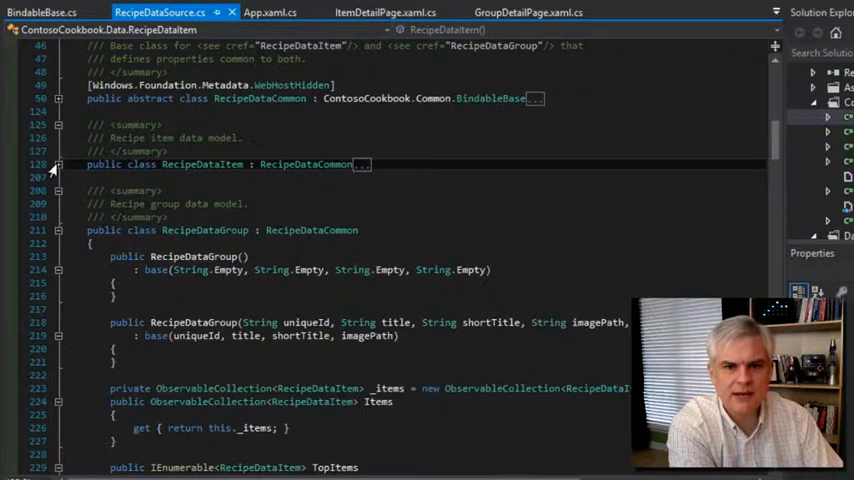
pyautogui.doubleClick(305, 164)
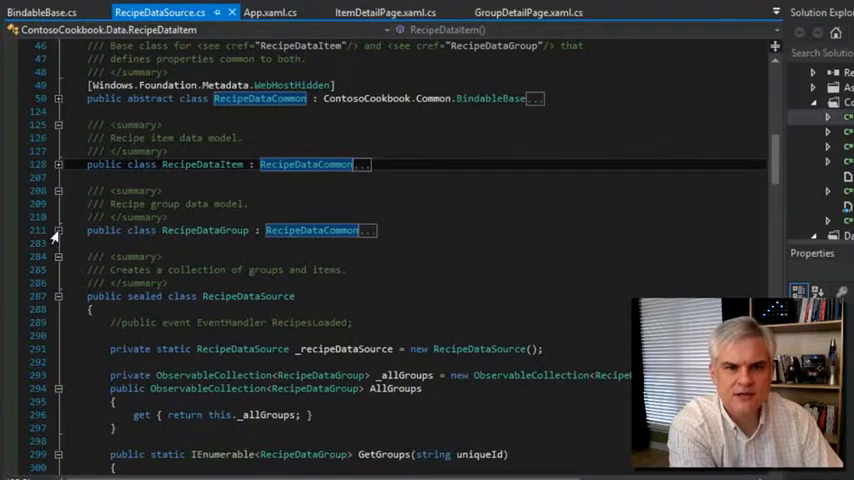
pyautogui.scroll(-3)
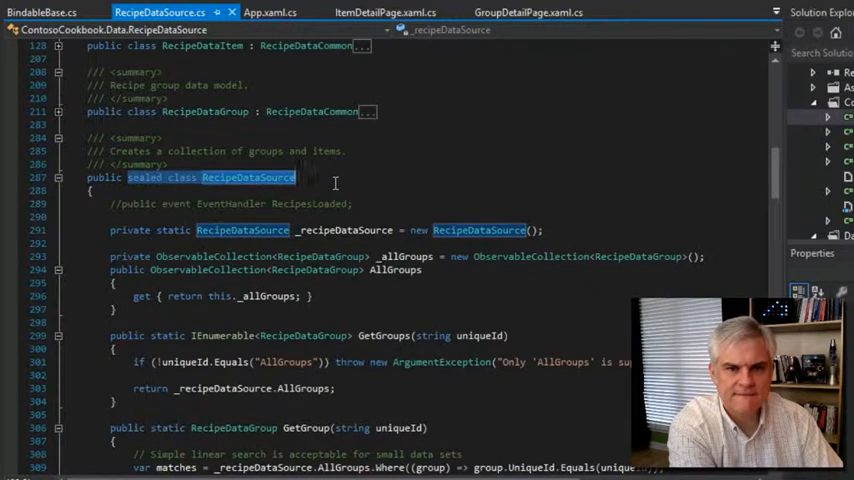
pyautogui.scroll(-3)
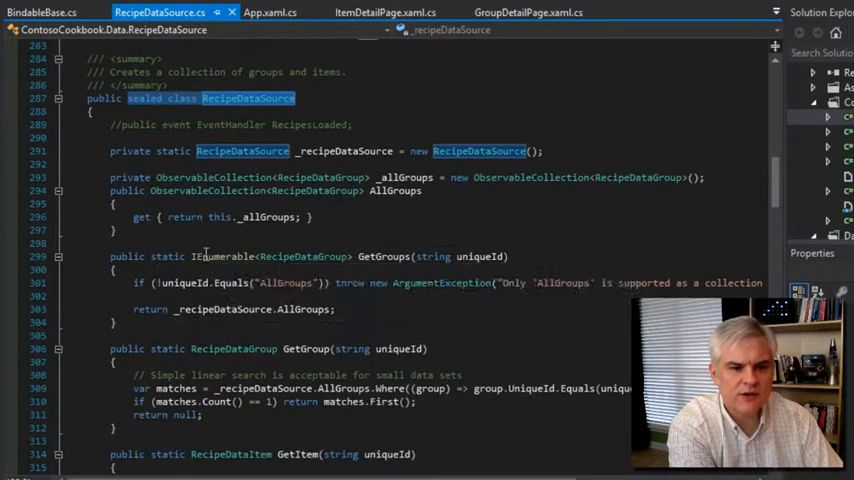
pyautogui.moveTo(403, 220)
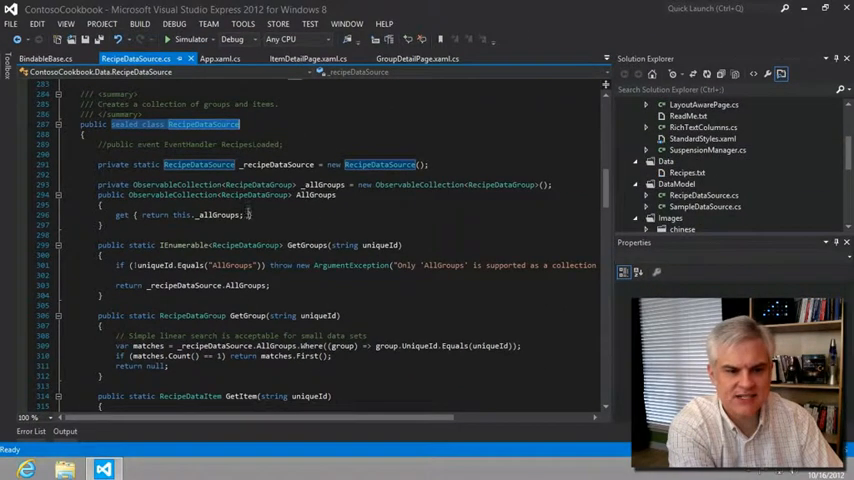
# Step: Scroll through RecipeDataSource and highlight the RecipeDataGroup class declaration
pyautogui.scroll(-3)
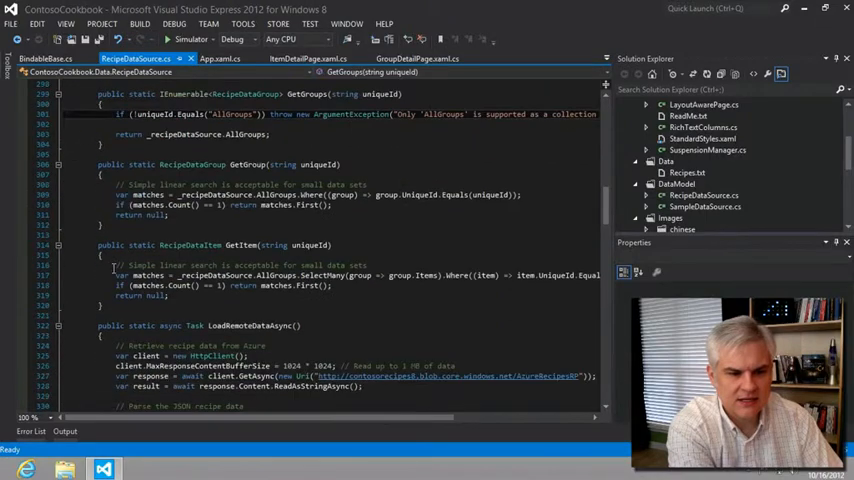
pyautogui.scroll(-3)
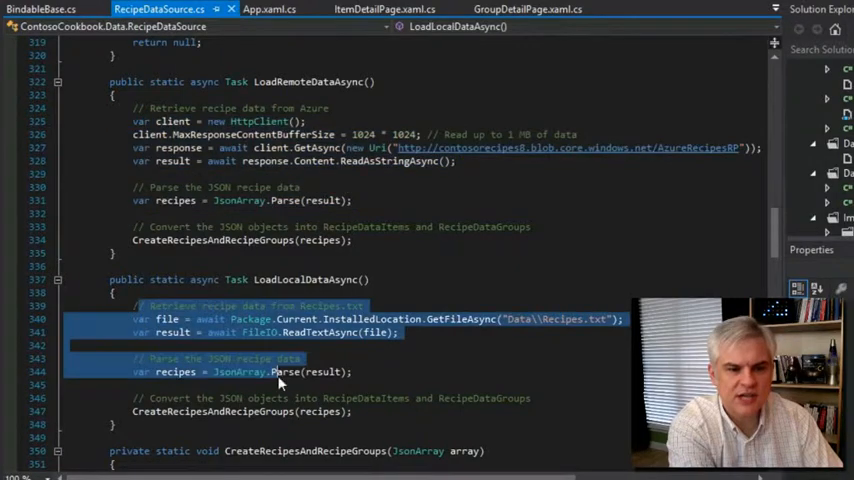
pyautogui.scroll(3)
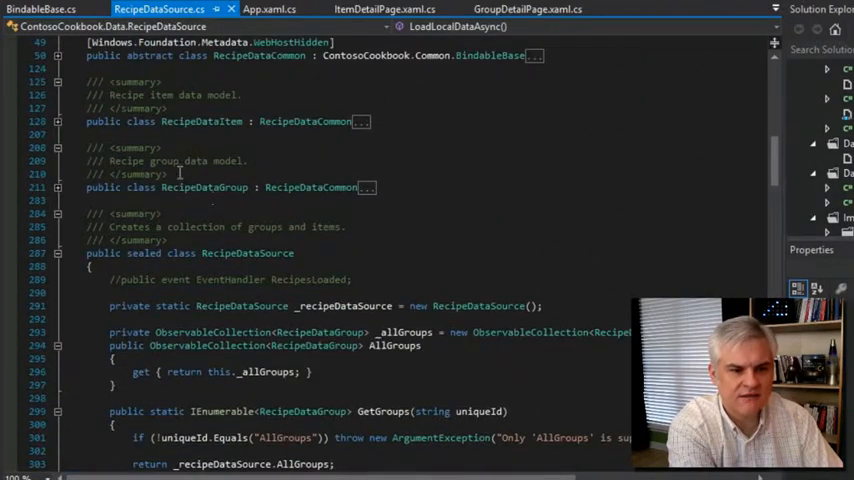
pyautogui.doubleClick(201, 121)
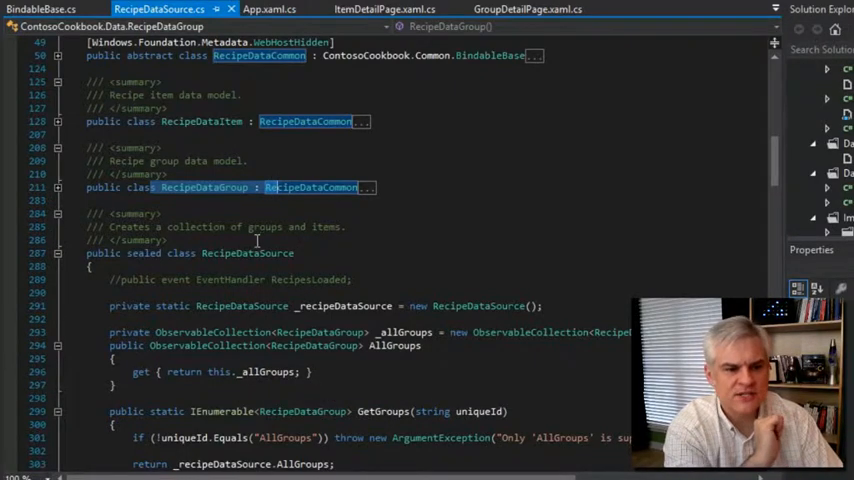
pyautogui.scroll(3)
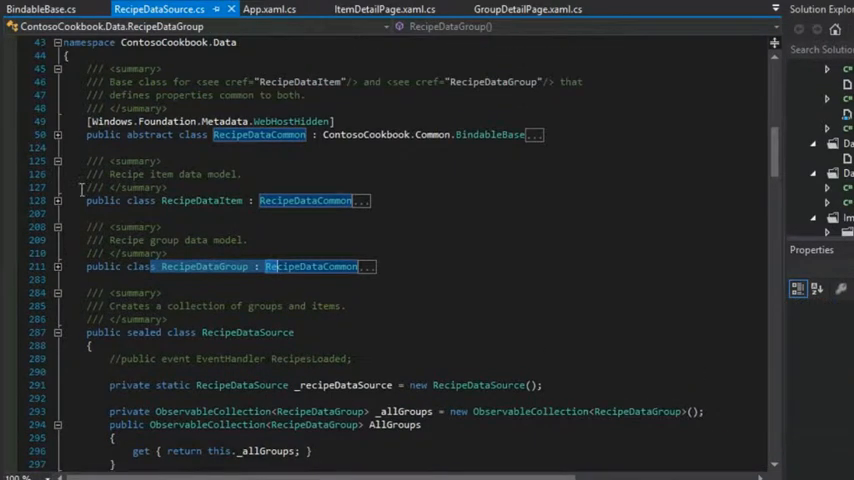
pyautogui.scroll(-3)
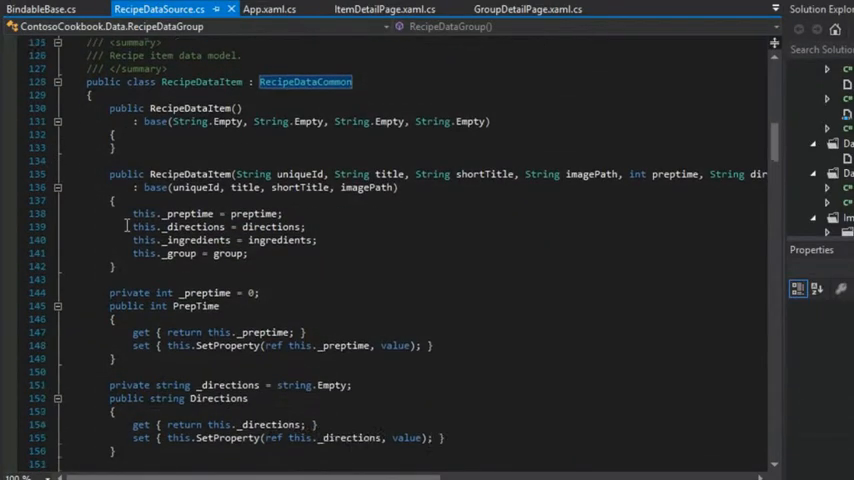
pyautogui.scroll(-3)
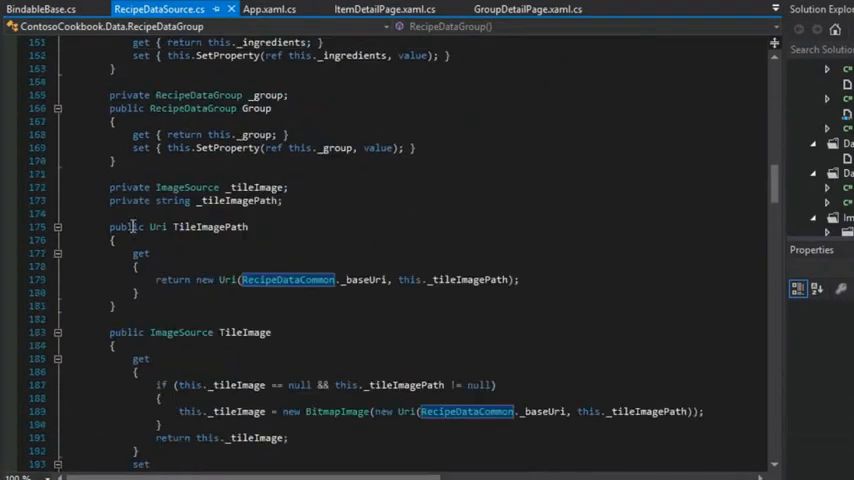
pyautogui.scroll(-3)
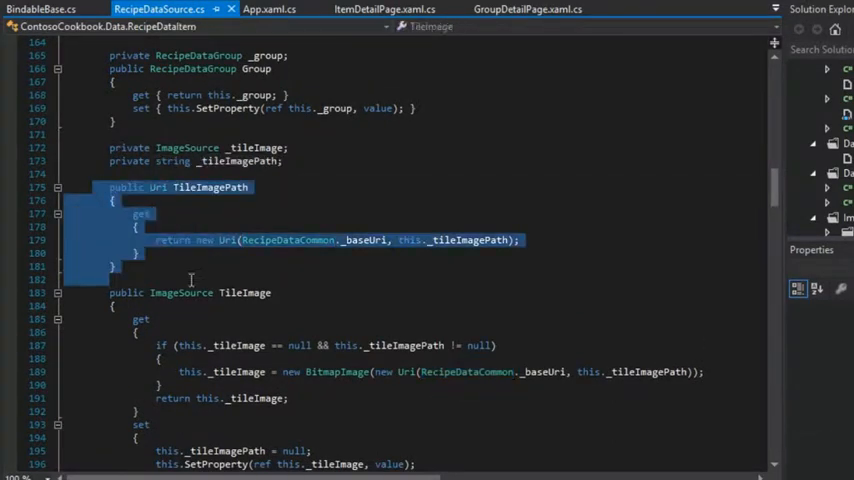
pyautogui.scroll(-3)
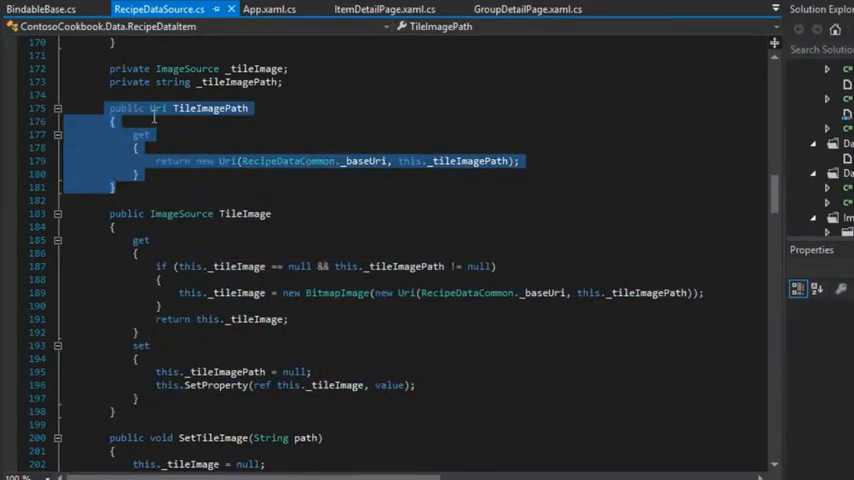
pyautogui.click(156, 108)
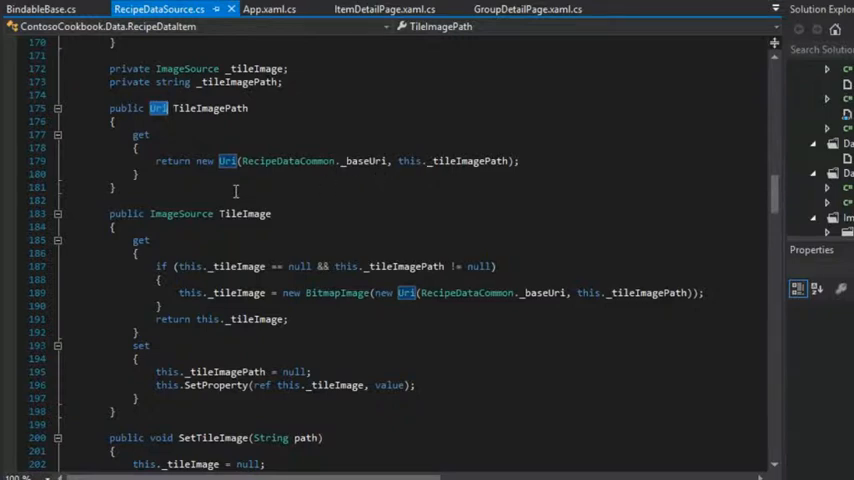
pyautogui.moveTo(300, 177)
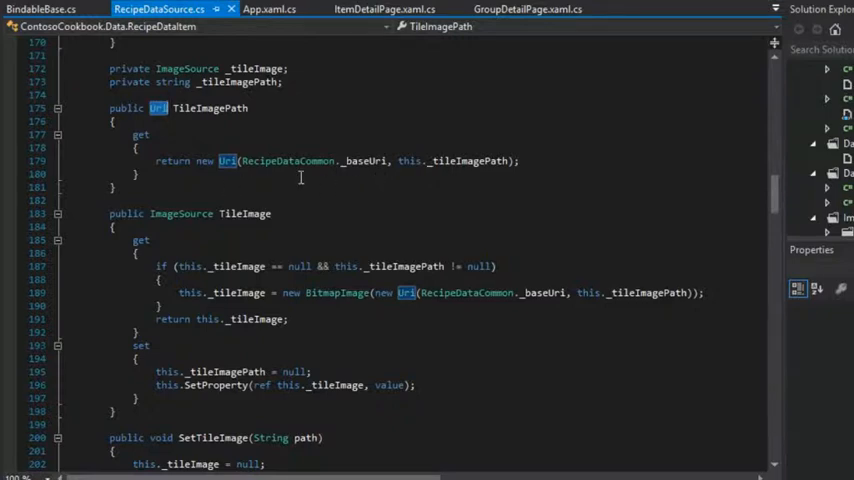
pyautogui.doubleClick(363, 160)
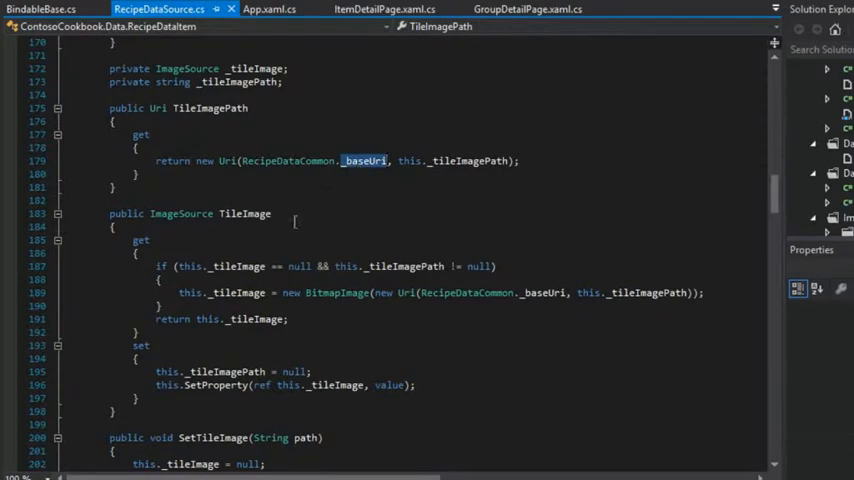
pyautogui.scroll(3)
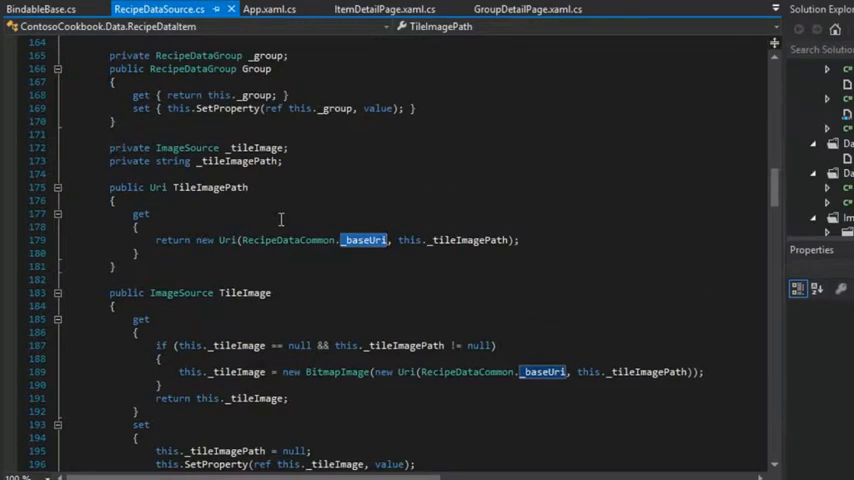
pyautogui.moveTo(290, 239)
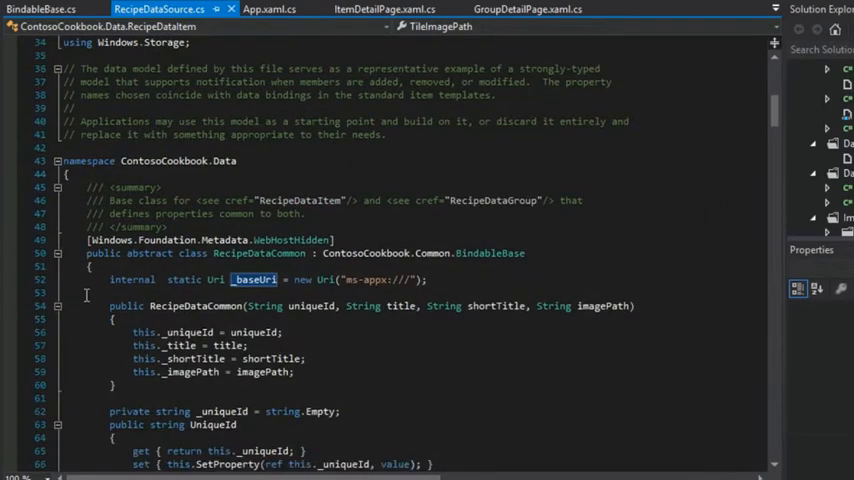
# Step: Highlight the internal modifier, Uri type and ms-appx:/// address in the _baseUri definition
pyautogui.scroll(-3)
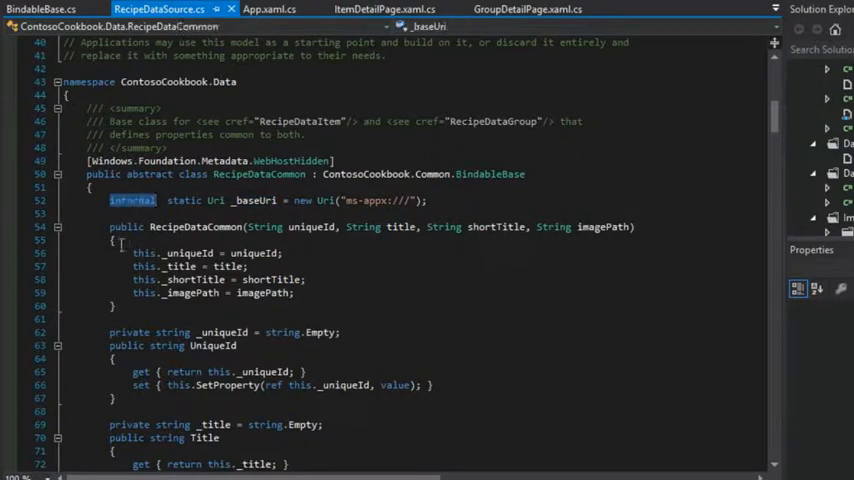
pyautogui.moveTo(92, 232)
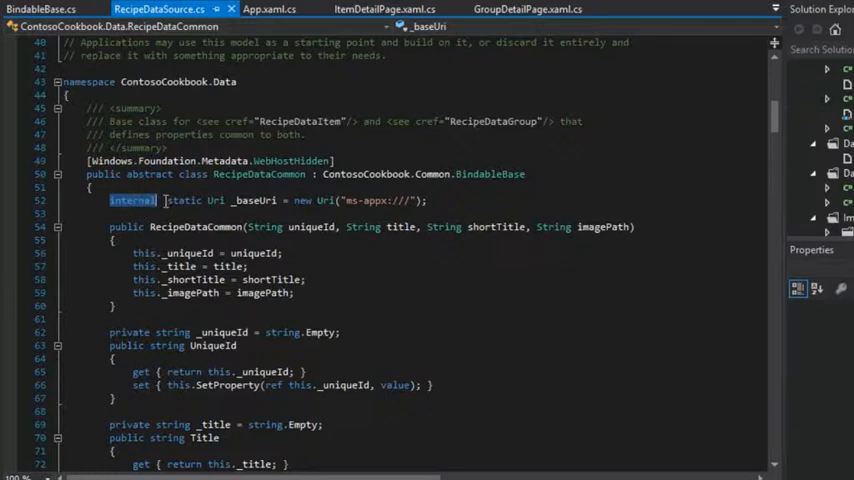
pyautogui.click(163, 200)
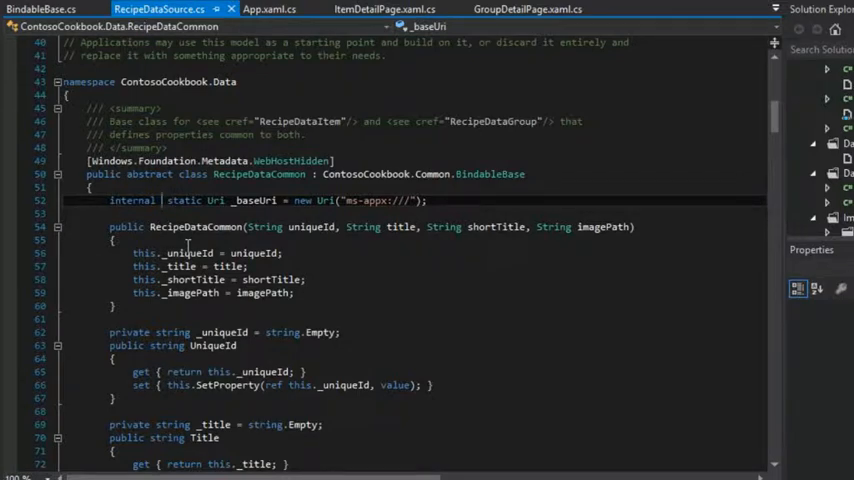
pyautogui.doubleClick(185, 200)
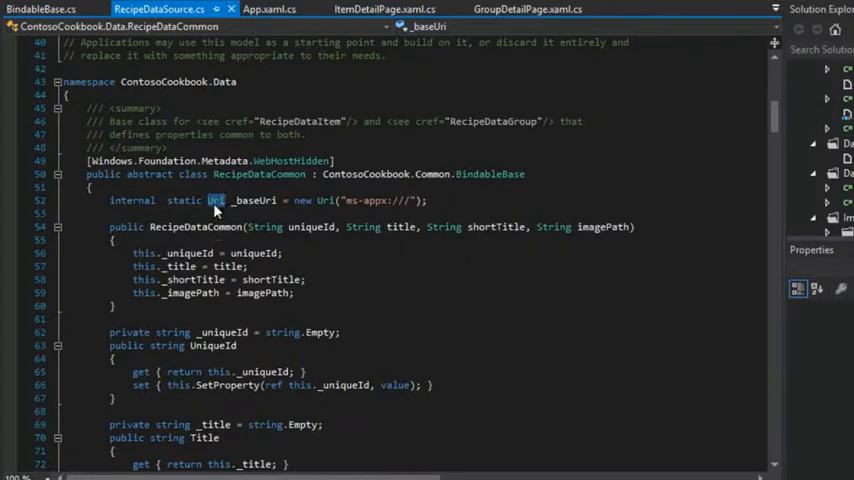
pyautogui.doubleClick(216, 200)
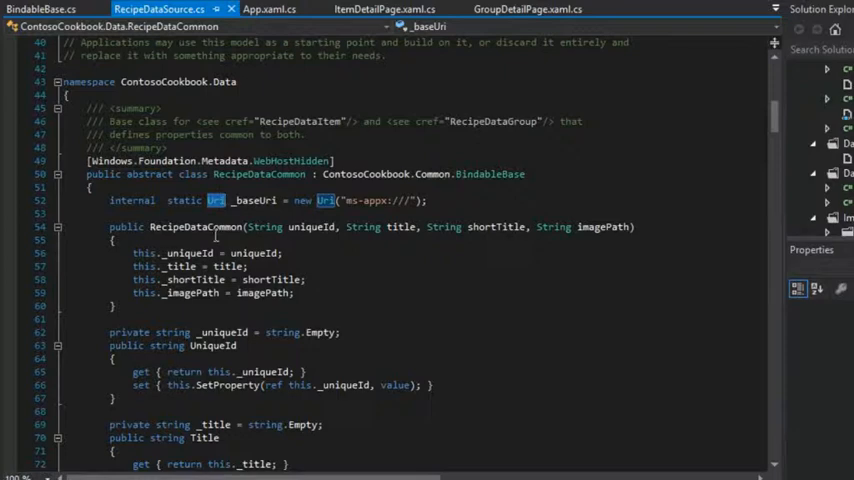
pyautogui.moveTo(305, 222)
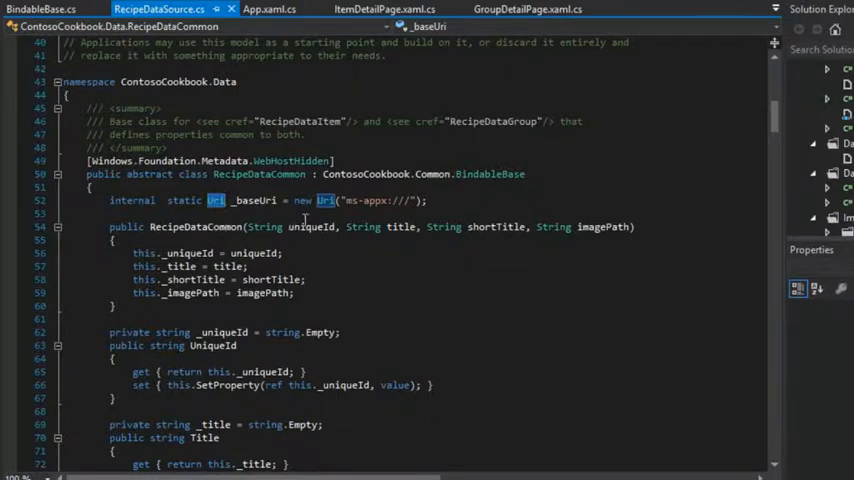
pyautogui.doubleClick(370, 200)
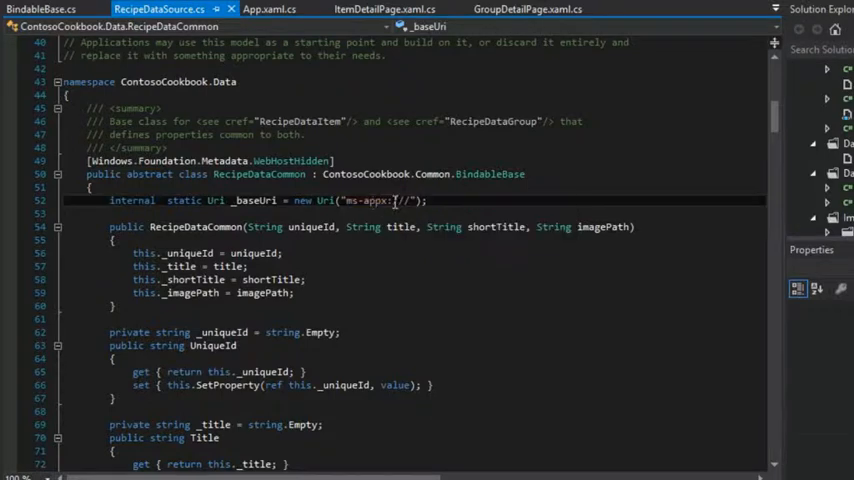
pyautogui.doubleClick(370, 200)
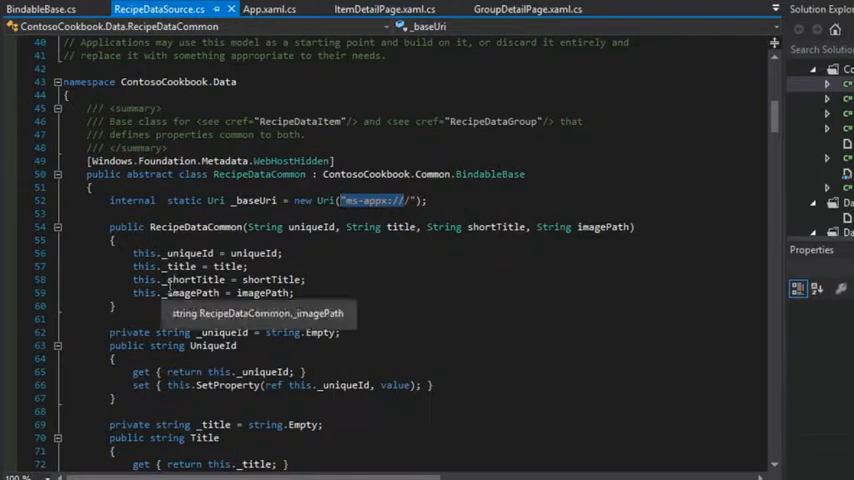
# Step: Scroll to ImagePath and highlight its _baseUri and _imagePath references
pyautogui.scroll(-3)
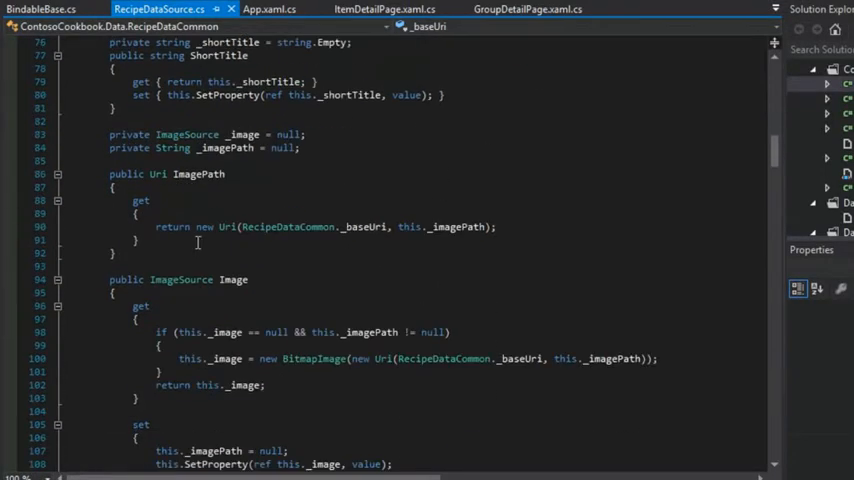
pyautogui.scroll(-3)
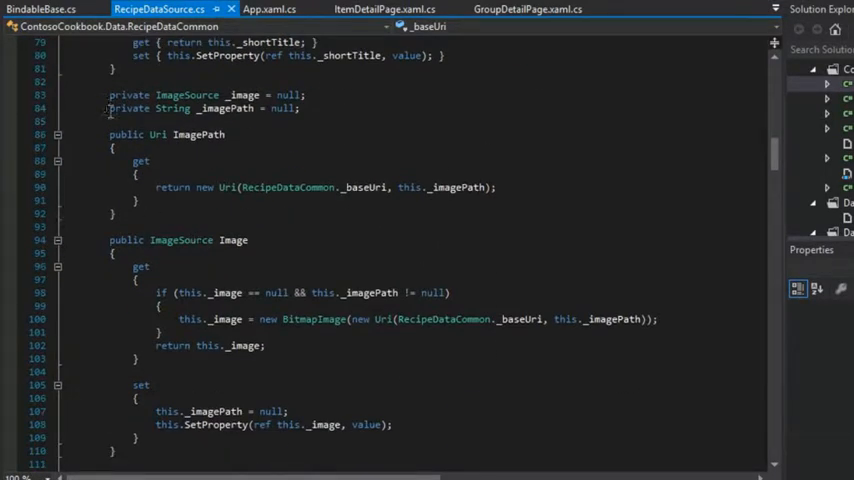
pyautogui.doubleClick(364, 187)
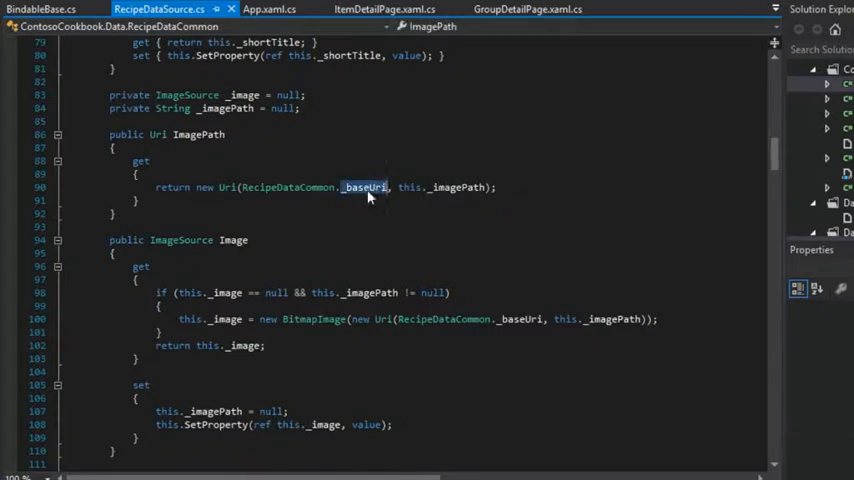
pyautogui.doubleClick(456, 187)
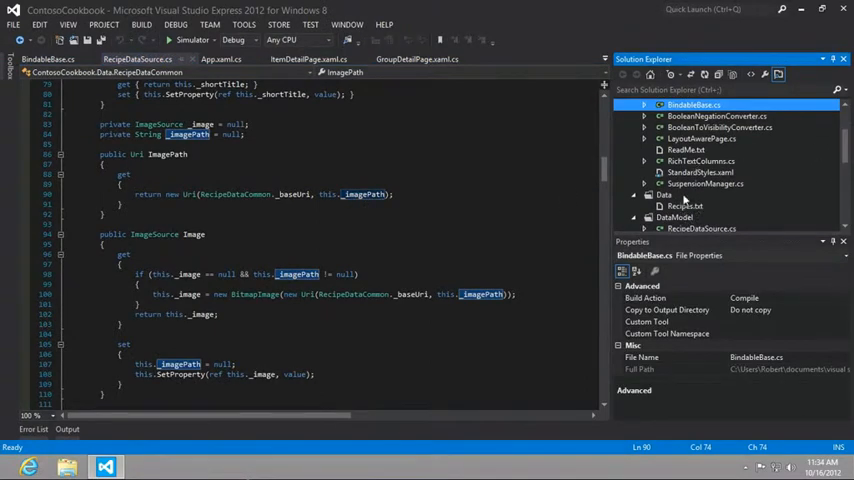
# Step: Open Recipes.txt to view the JSON recipe data, then return to RecipeDataSource.cs
pyautogui.click(684, 206)
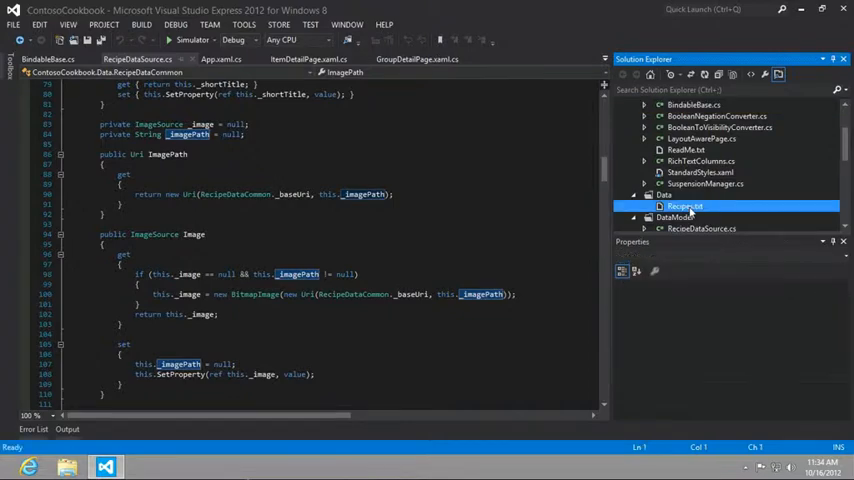
pyautogui.doubleClick(685, 206)
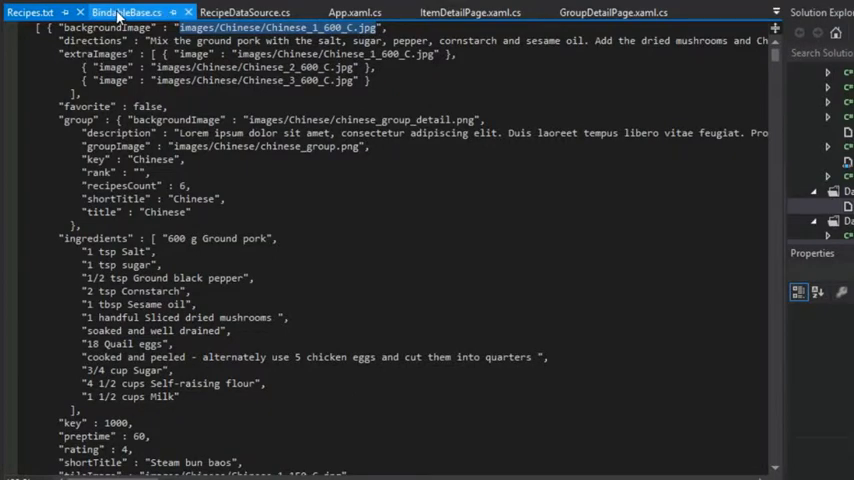
pyautogui.click(244, 12)
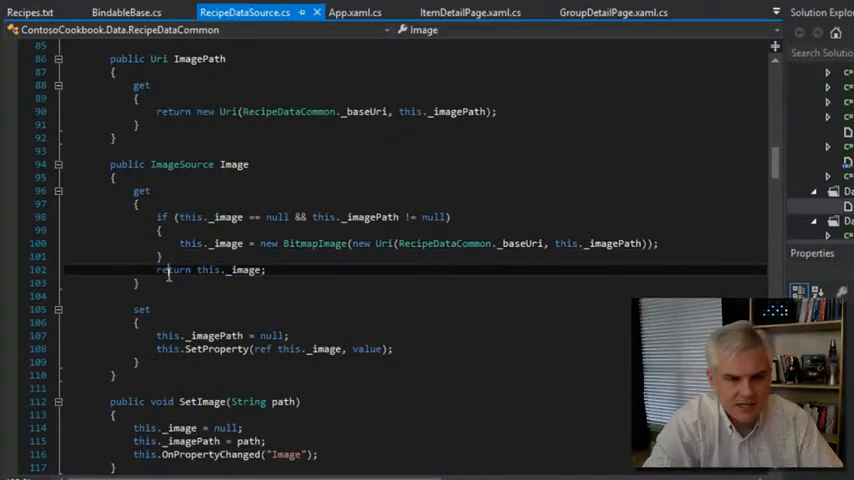
pyautogui.scroll(3)
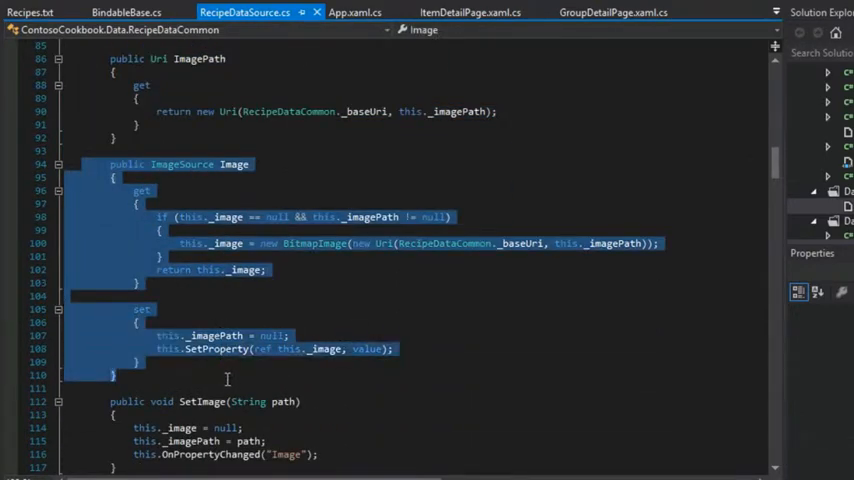
pyautogui.scroll(3)
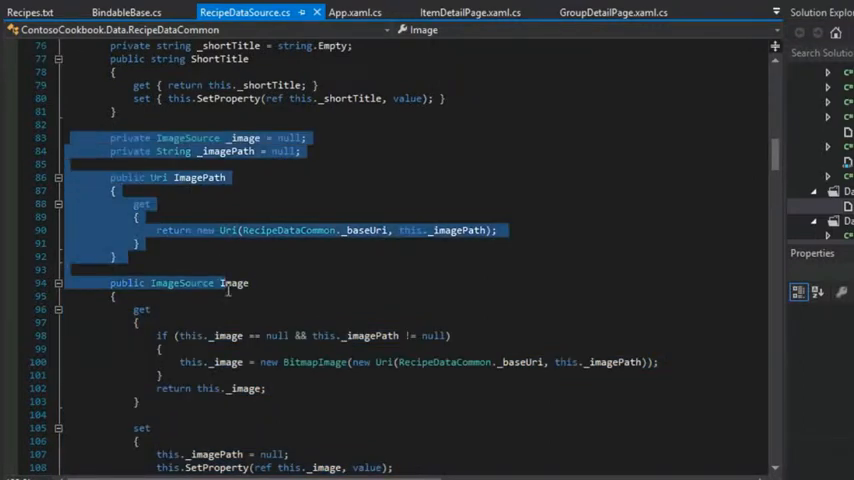
pyautogui.scroll(-3)
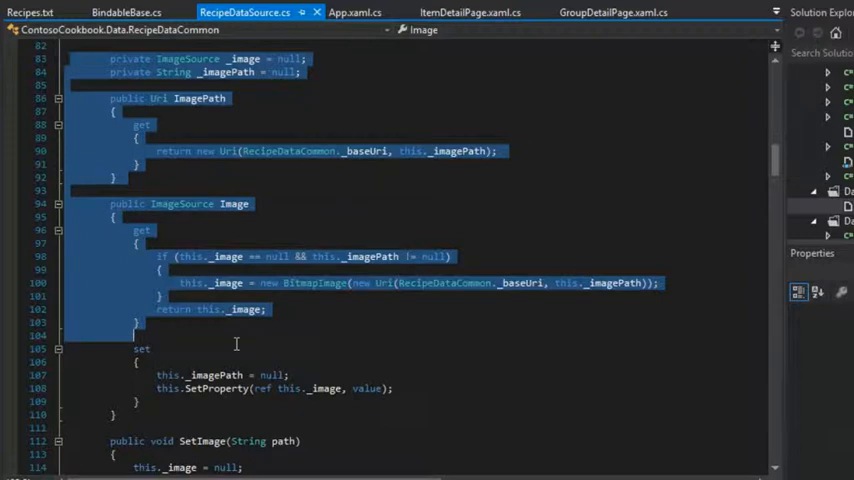
pyautogui.scroll(-3)
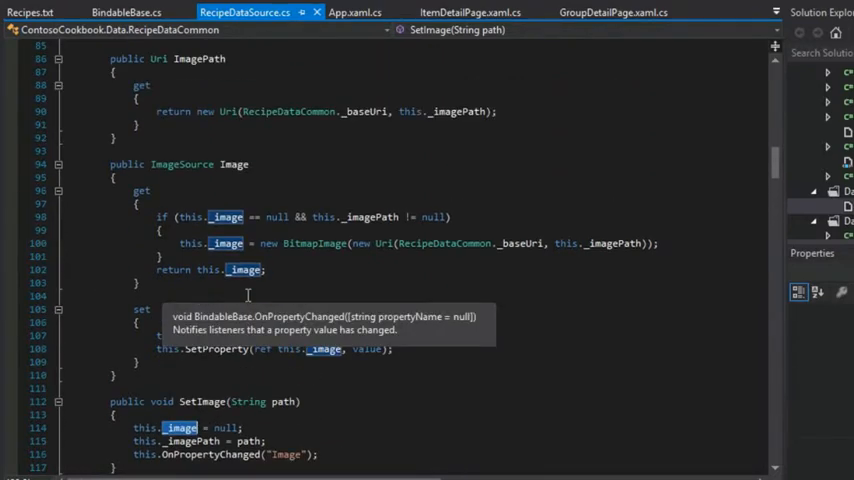
pyautogui.scroll(3)
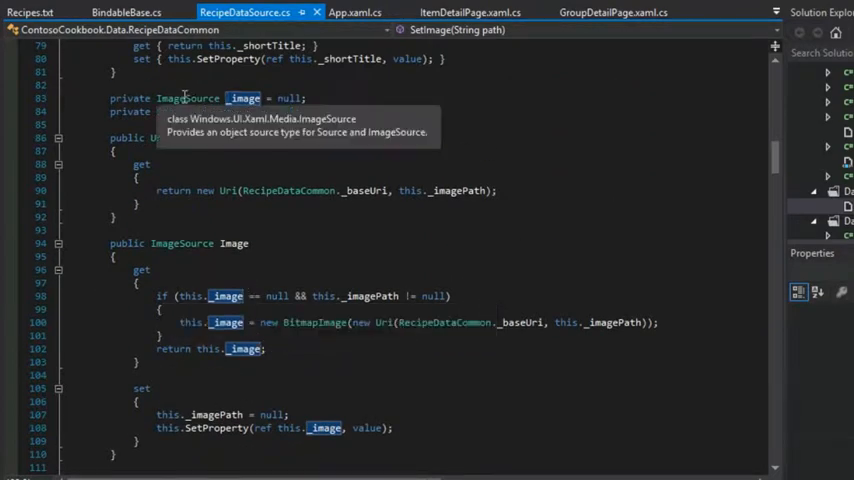
pyautogui.scroll(-3)
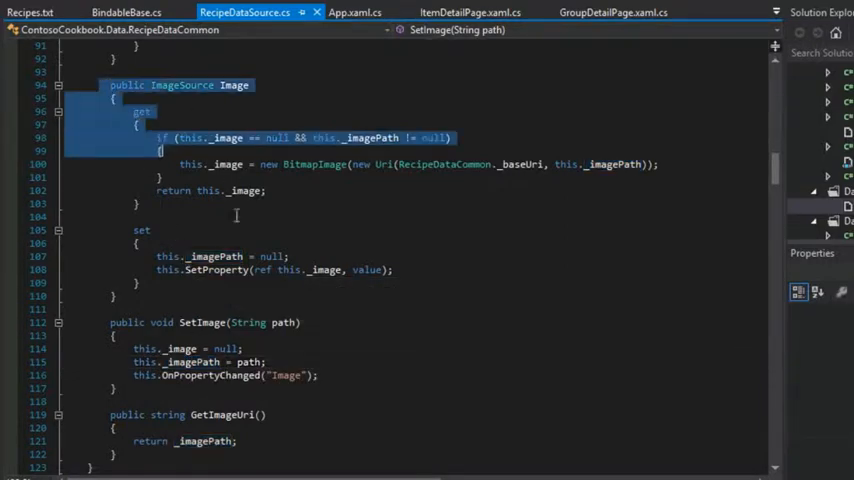
pyautogui.click(230, 242)
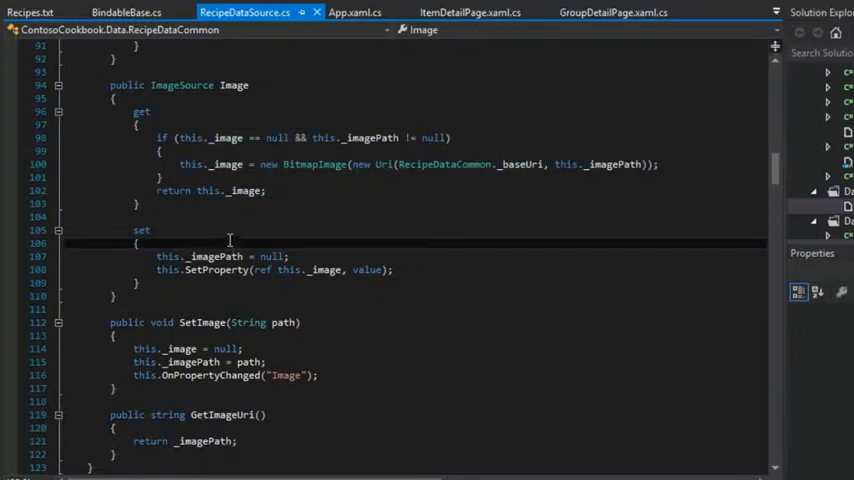
pyautogui.doubleClick(188, 137)
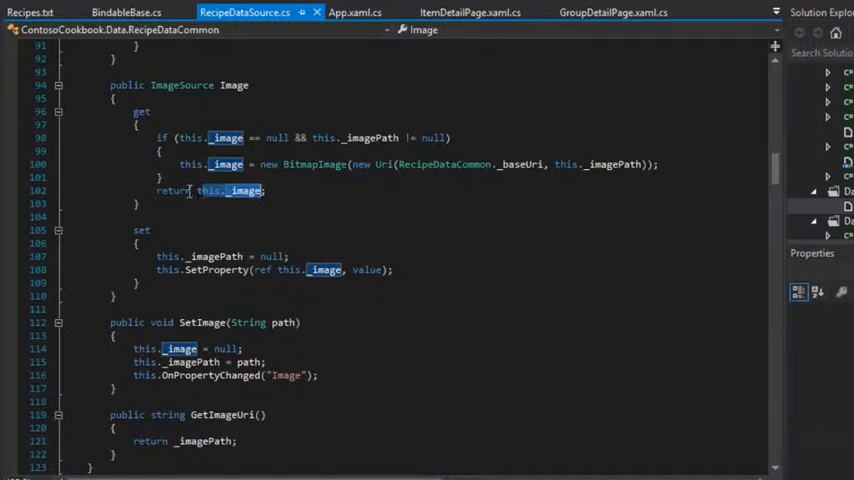
pyautogui.scroll(-3)
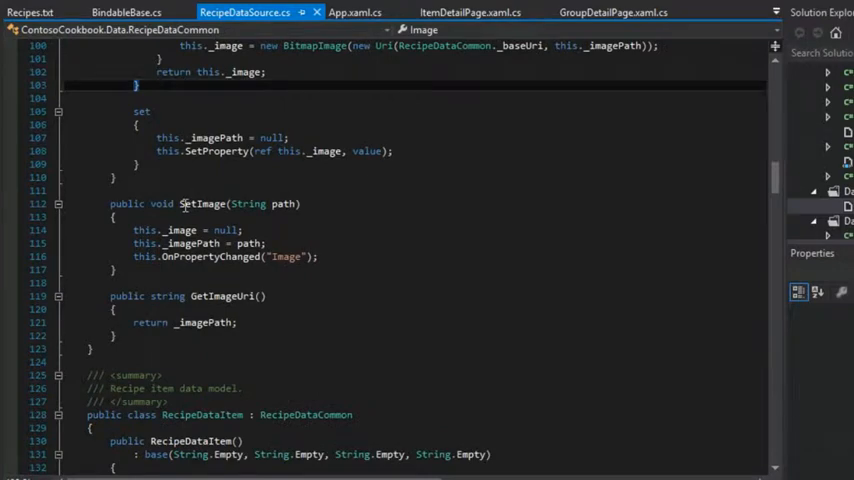
pyautogui.scroll(3)
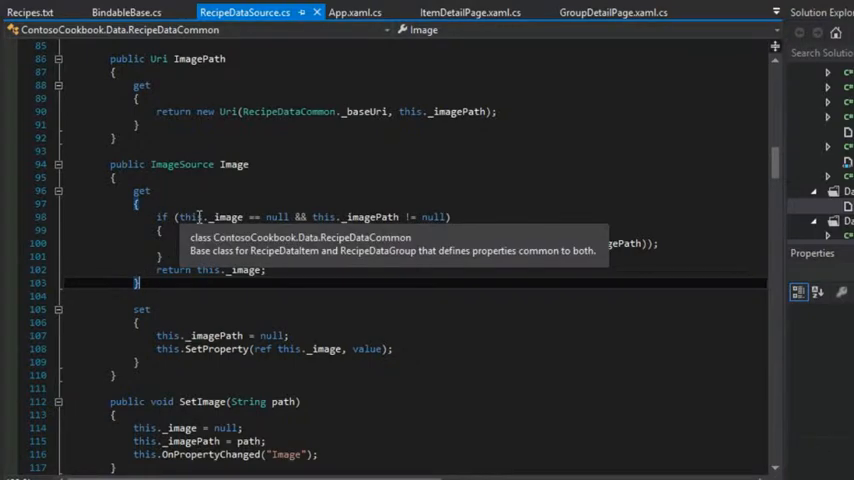
pyautogui.moveTo(125, 218)
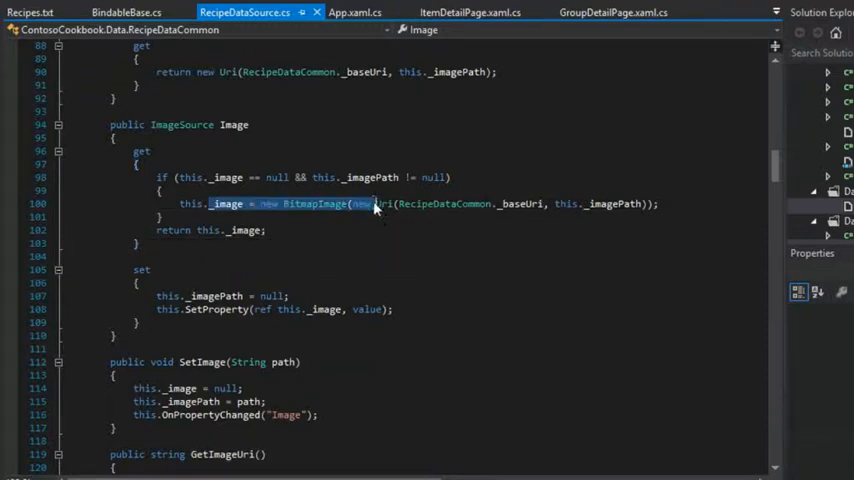
pyautogui.doubleClick(228, 177)
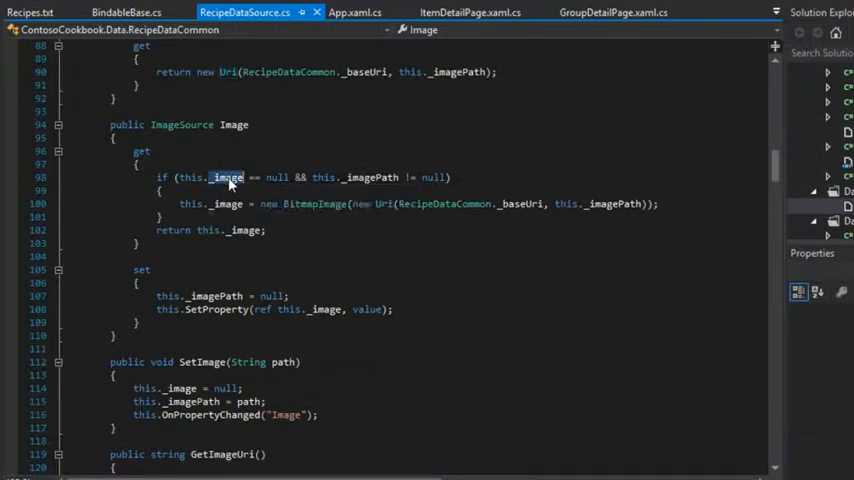
pyautogui.scroll(-3)
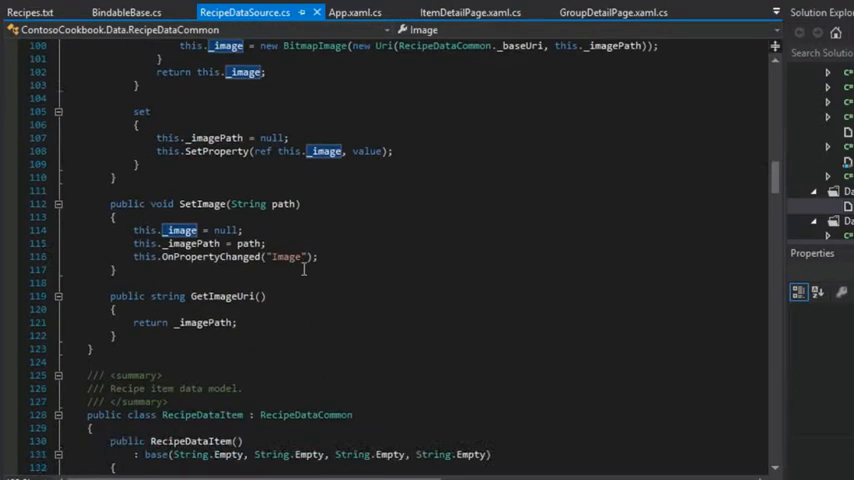
pyautogui.scroll(3)
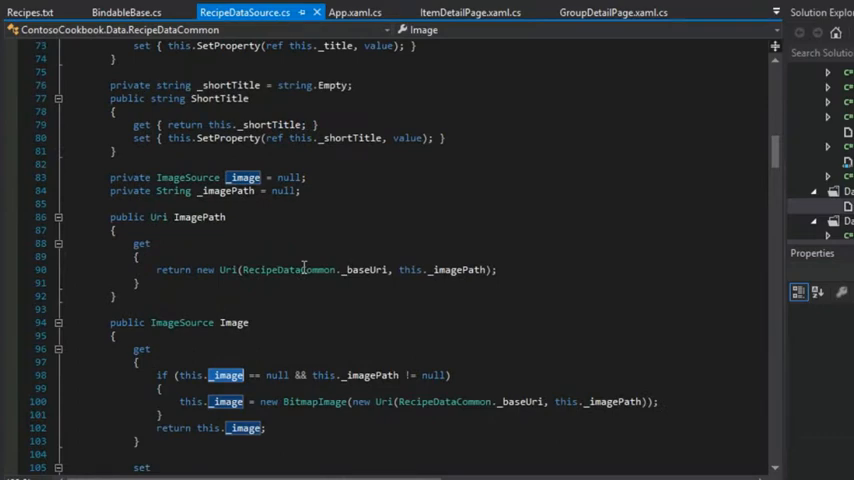
# Step: Highlight the _title field and Title property, then collapse the RecipeDataCommon class body
pyautogui.scroll(3)
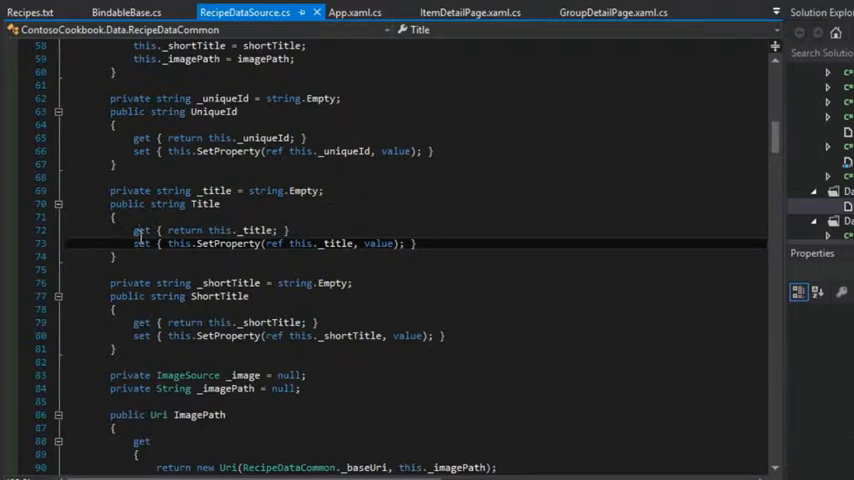
pyautogui.doubleClick(258, 230)
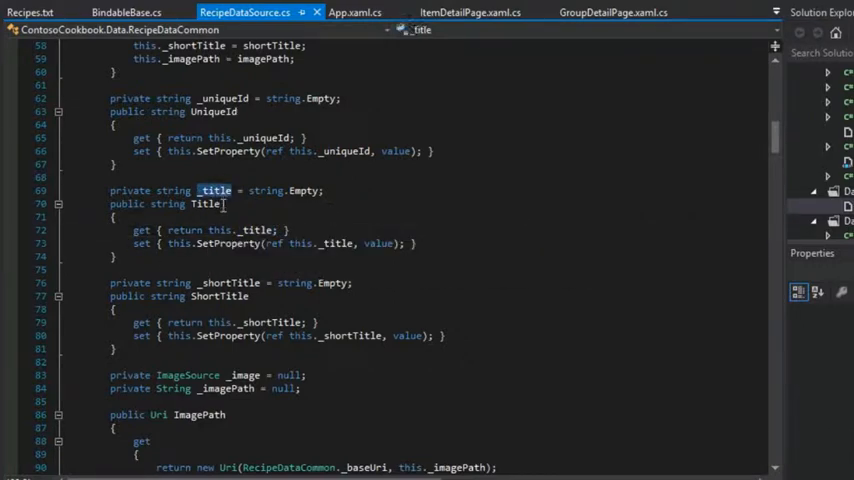
pyautogui.doubleClick(215, 190)
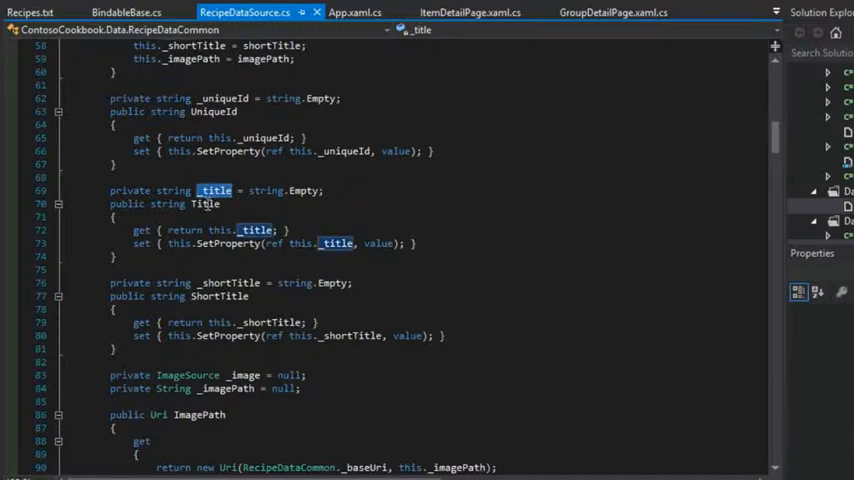
pyautogui.doubleClick(205, 203)
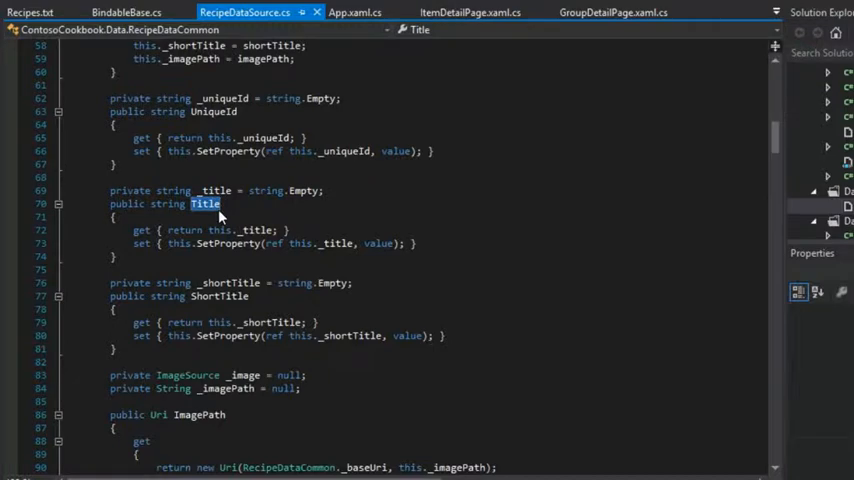
pyautogui.scroll(3)
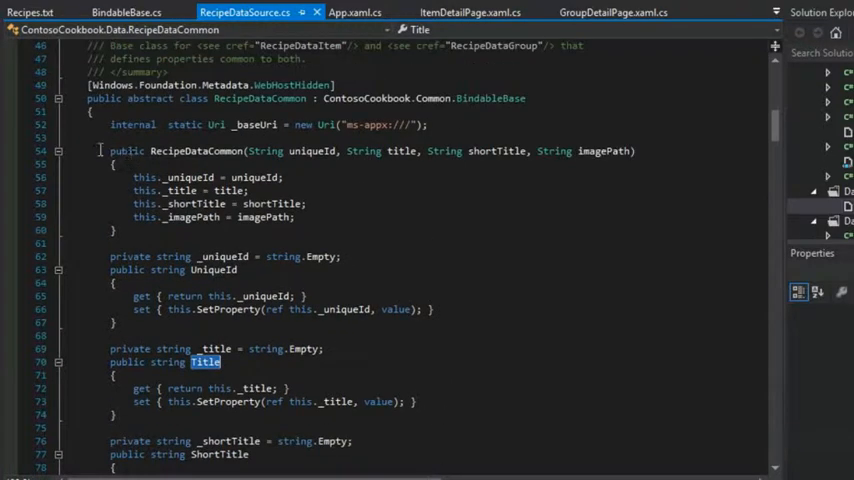
pyautogui.click(197, 150)
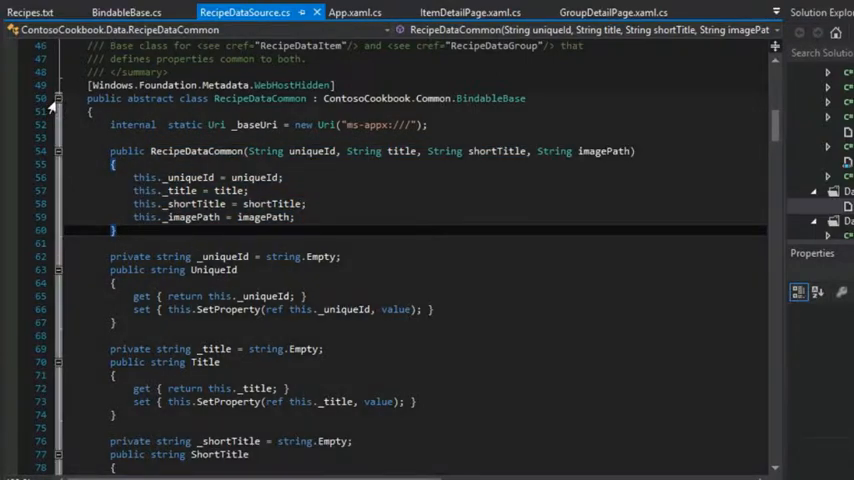
pyautogui.doubleClick(490, 98)
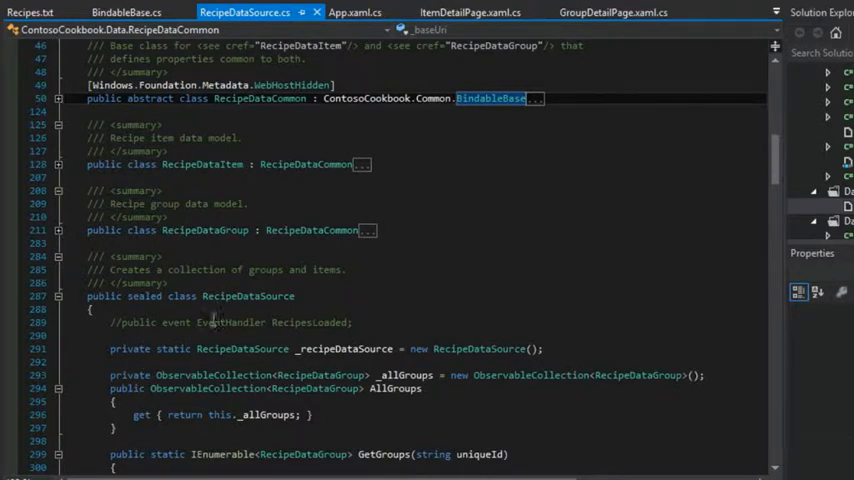
pyautogui.scroll(-3)
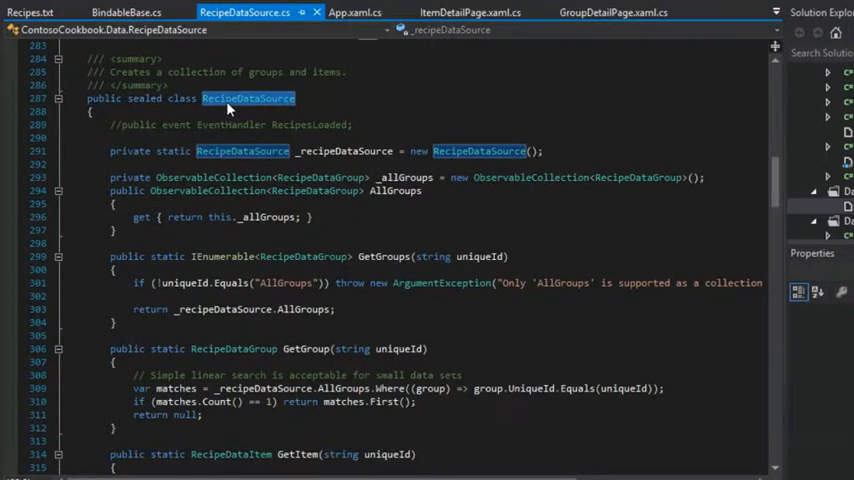
pyautogui.moveTo(242, 151)
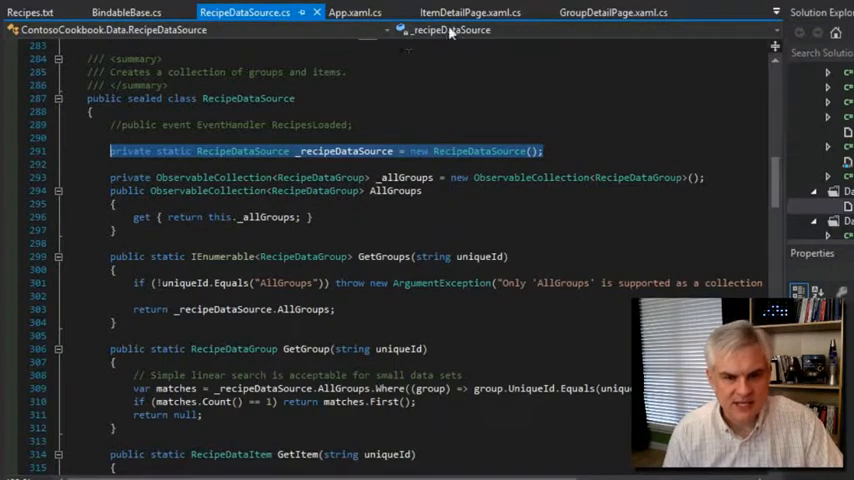
pyautogui.click(468, 12)
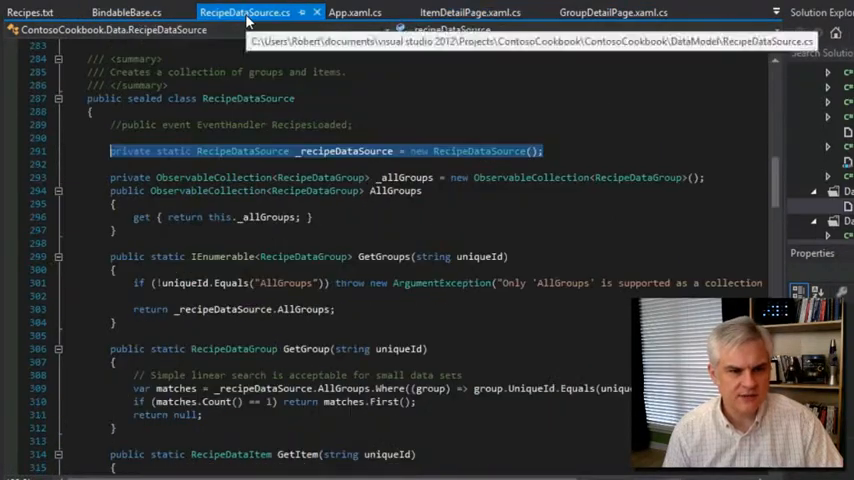
pyautogui.scroll(-3)
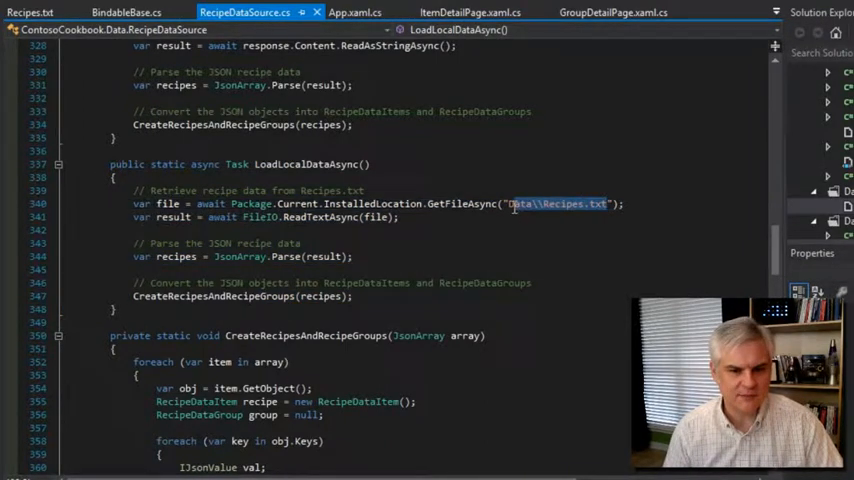
pyautogui.scroll(-3)
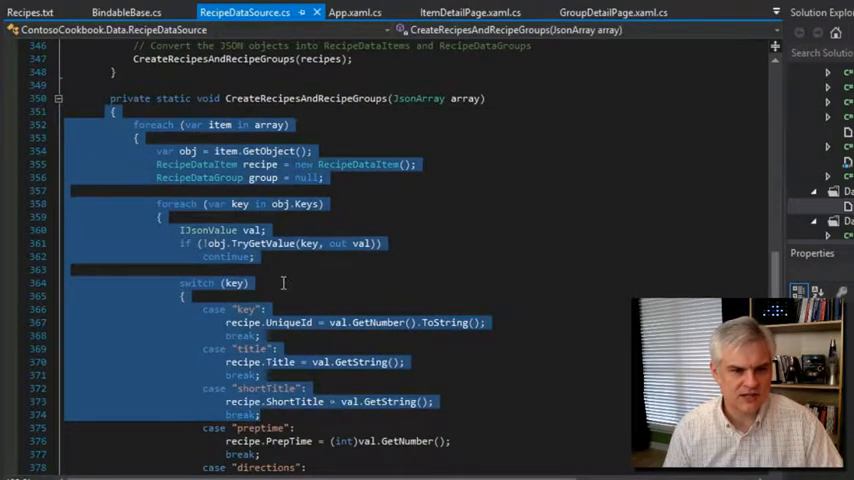
pyautogui.moveTo(291, 231)
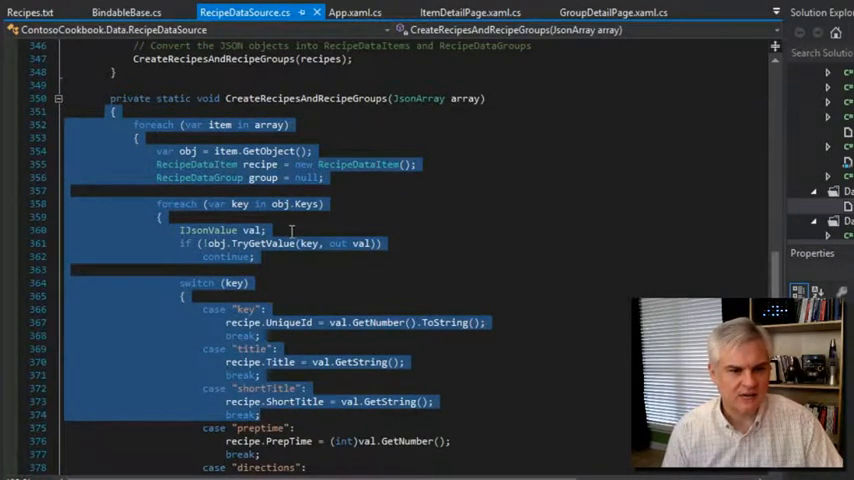
pyautogui.scroll(-3)
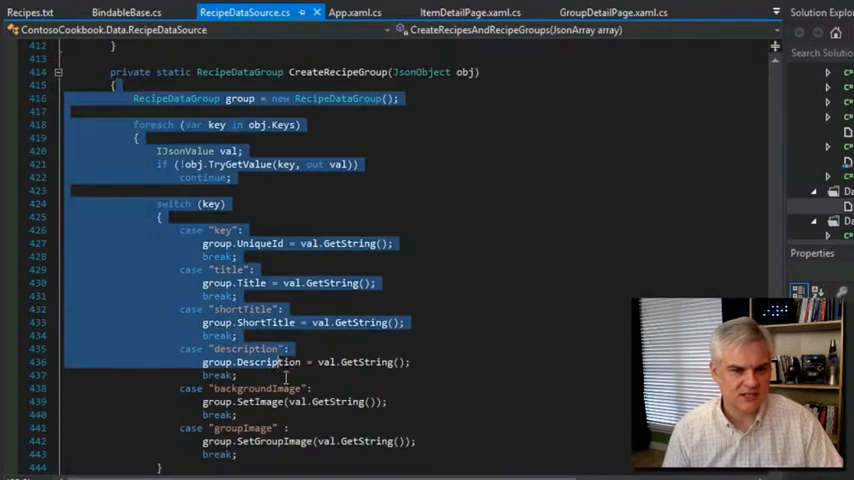
pyautogui.scroll(-3)
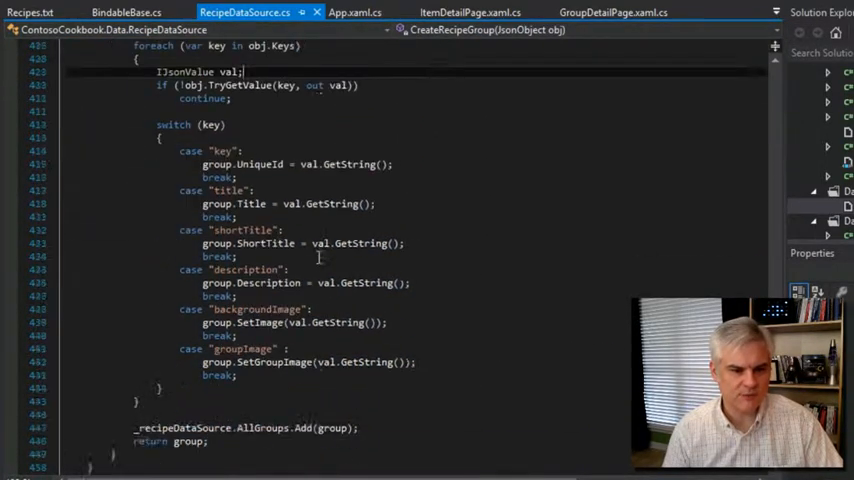